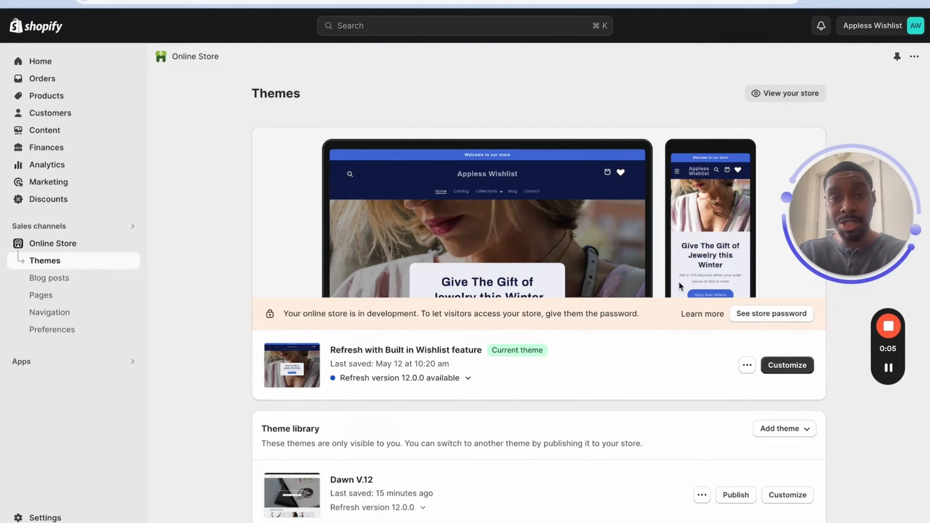
mouse_move(460, 355)
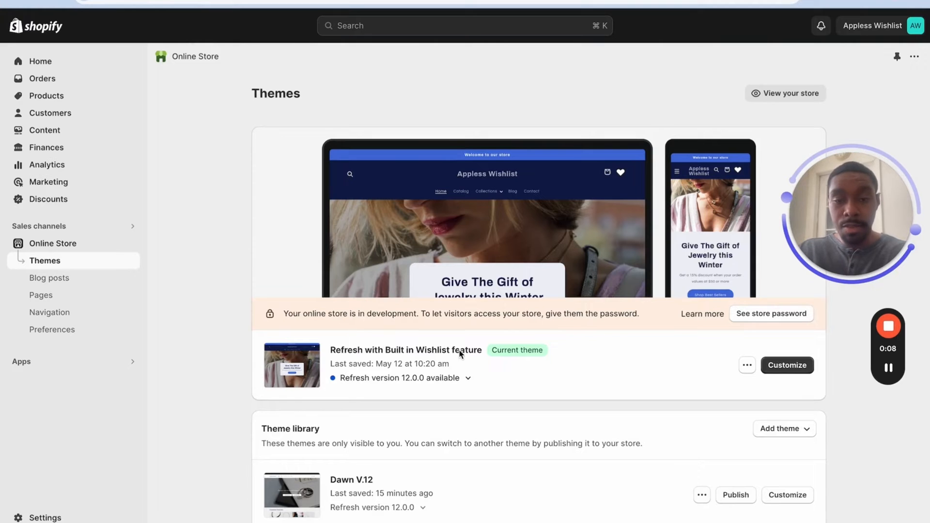
Step: Reveal Dawn V.12 in the Theme library and show its ••• actions menu
scroll(down, 3)
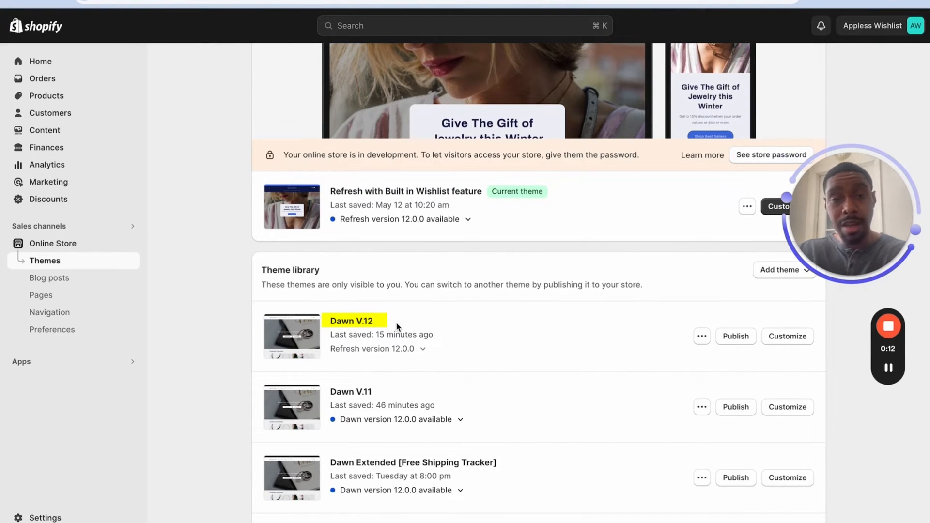
mouse_move(469, 345)
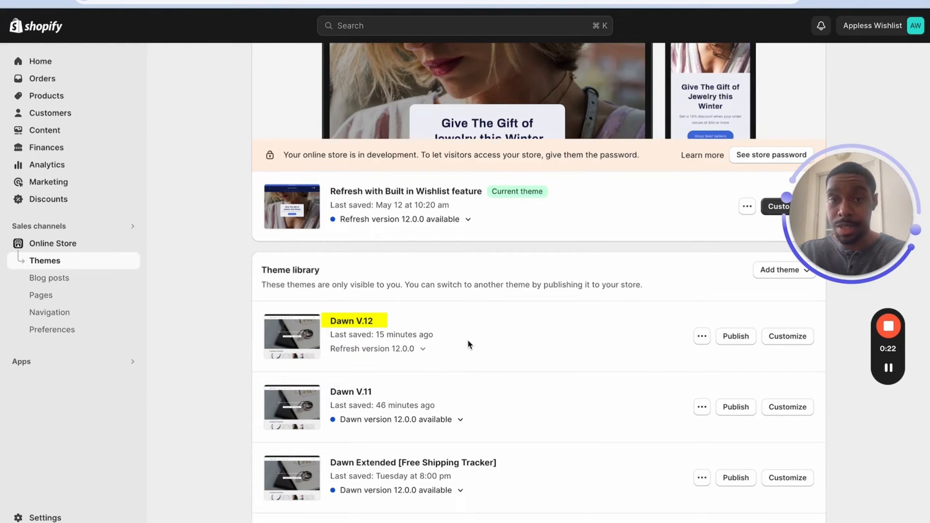
mouse_move(648, 339)
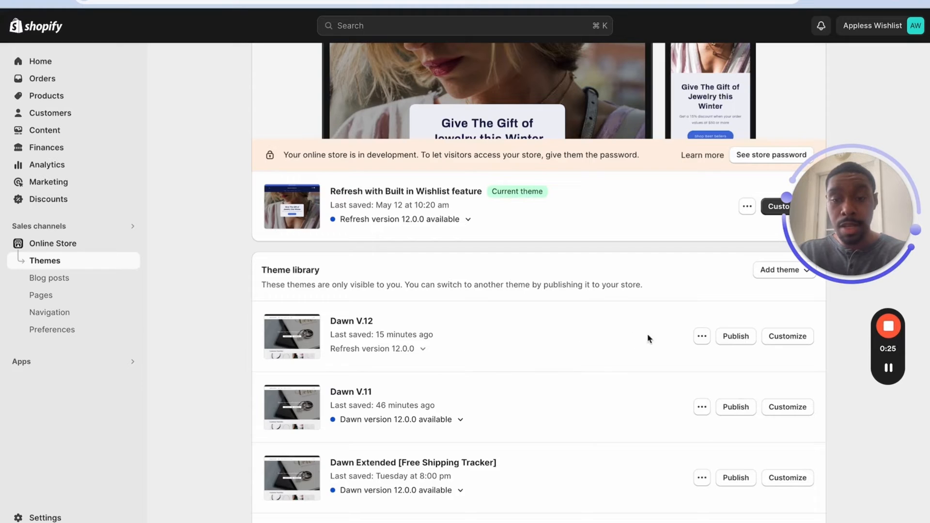
click(702, 336)
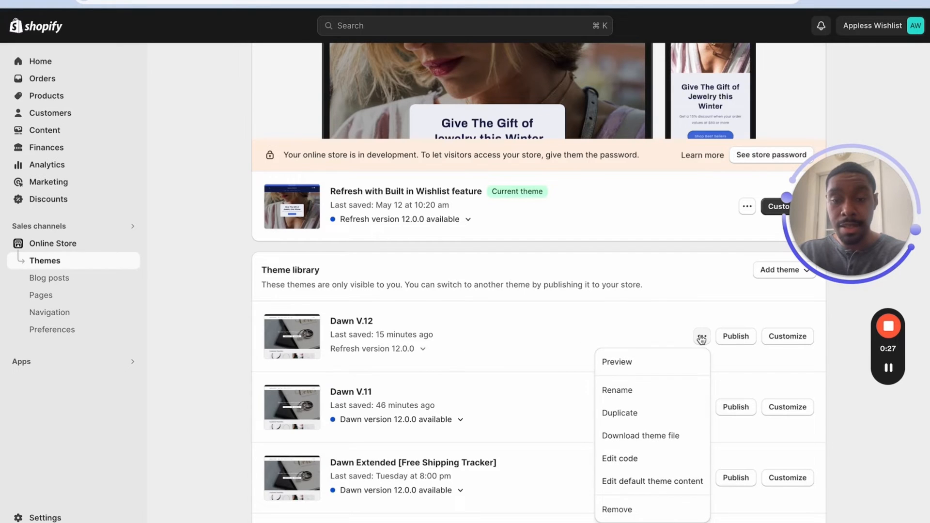
mouse_move(570, 342)
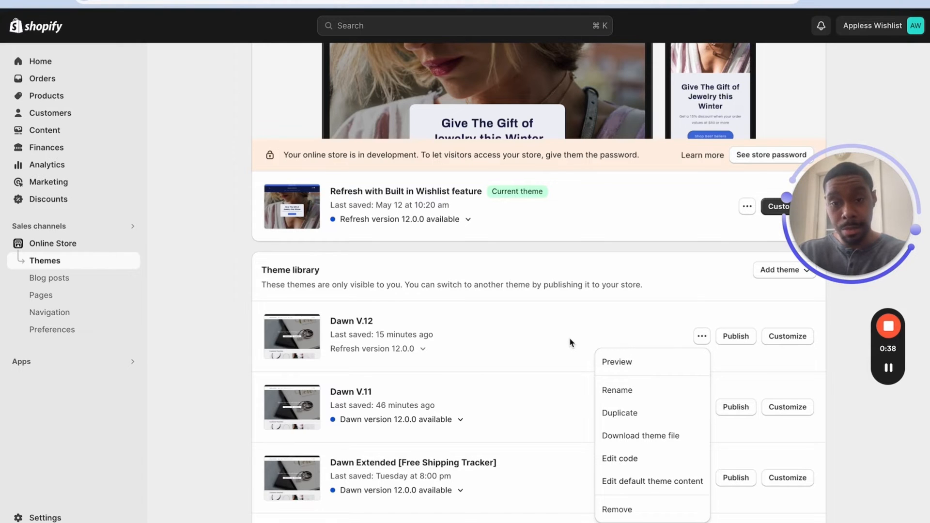
mouse_move(652, 413)
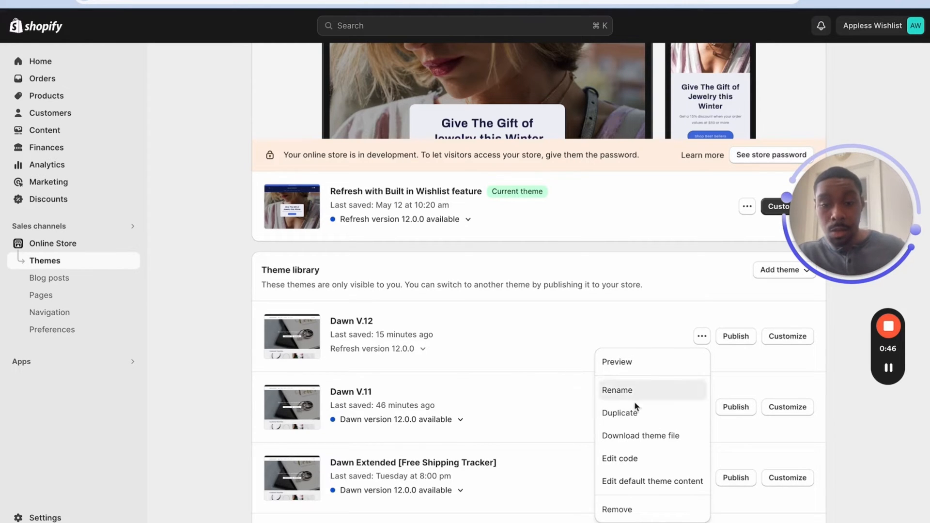
Step: Enter Edit code for Dawn V.12 and load cart-drawer.liquid from the Snippets folder
click(620, 457)
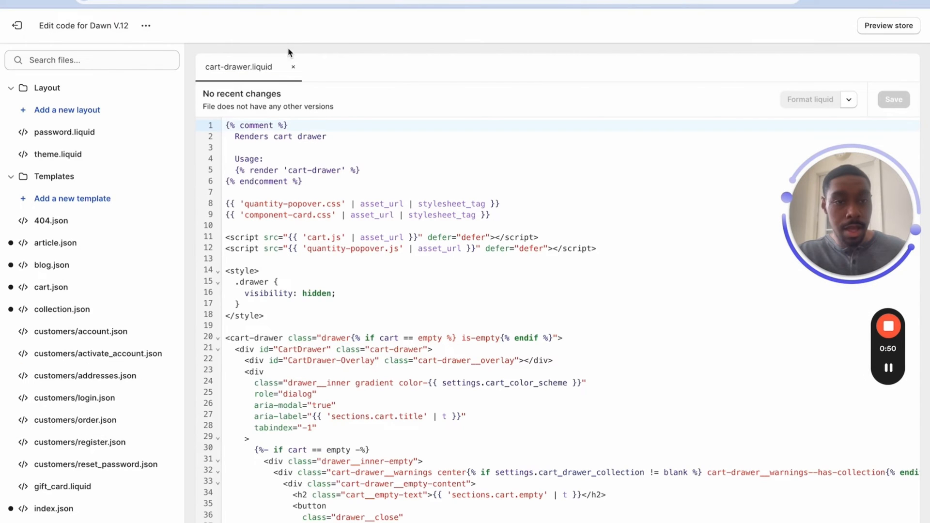
click(293, 67)
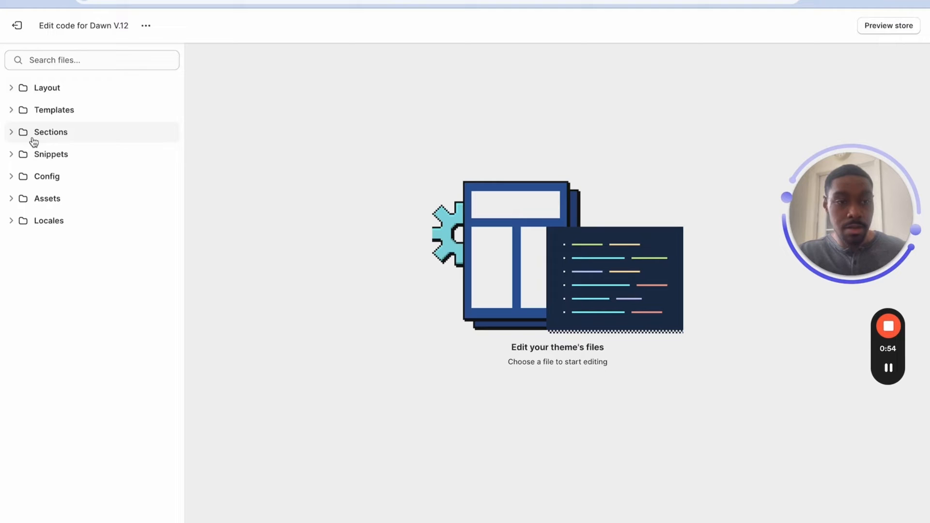
mouse_move(51, 154)
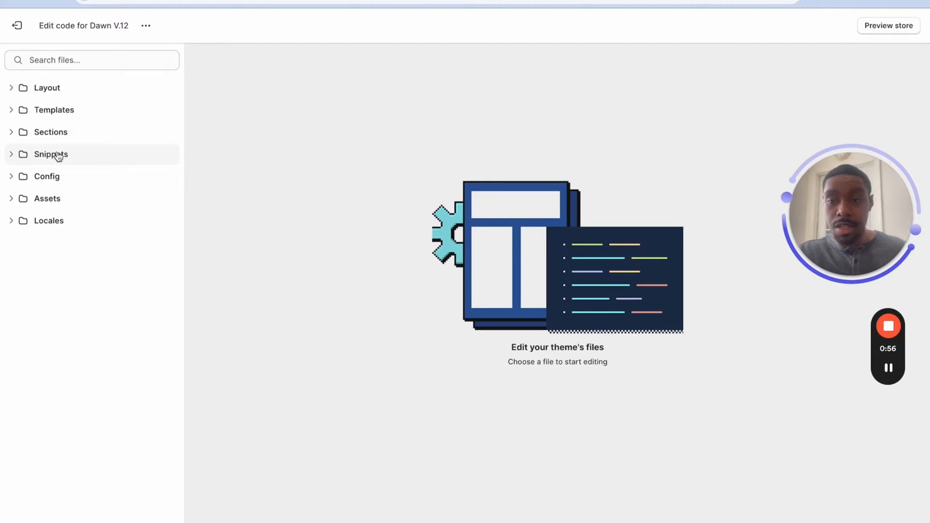
click(51, 154)
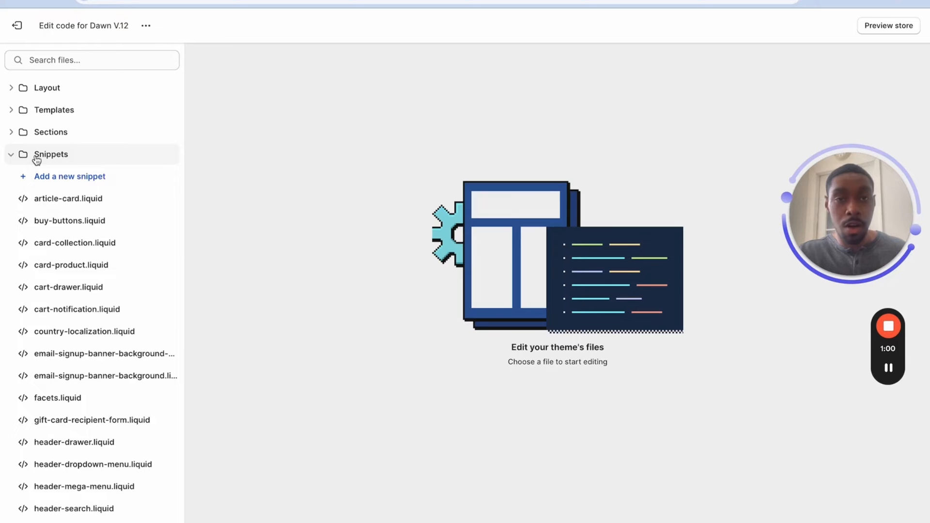
click(68, 287)
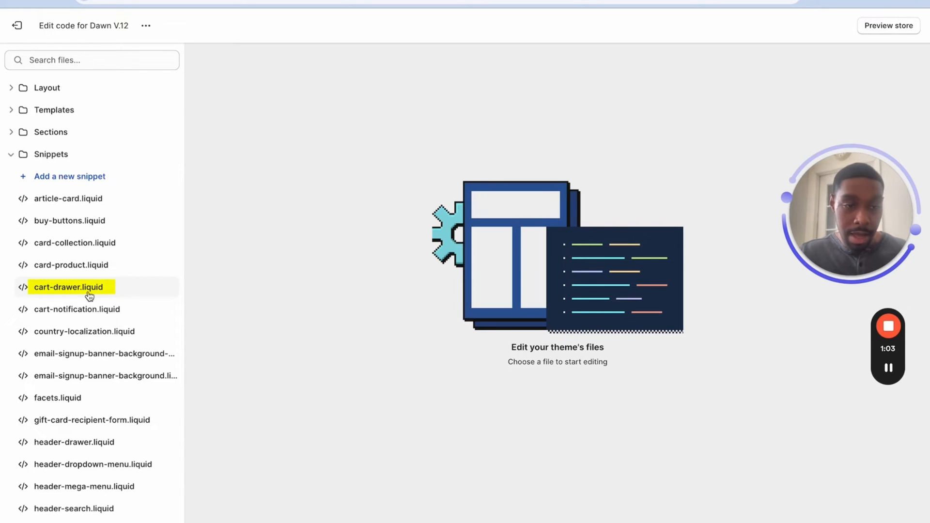
click(69, 287)
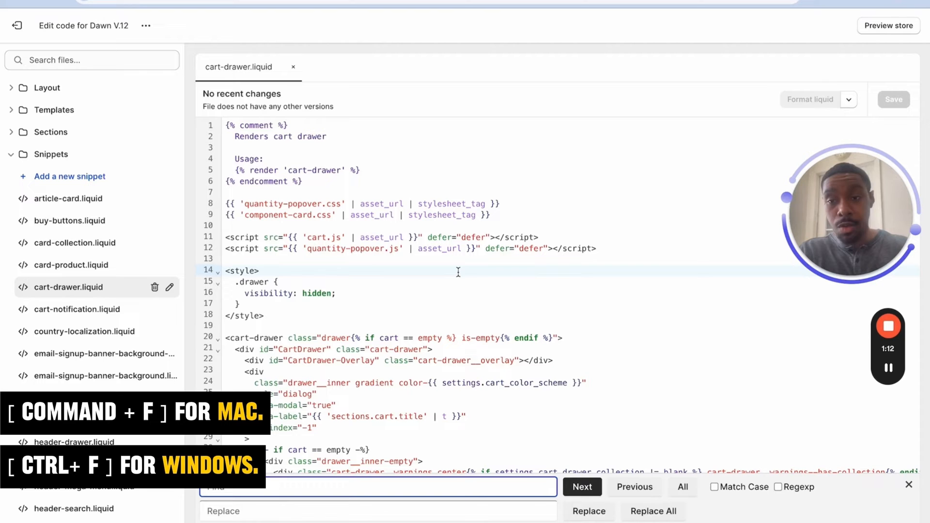
Step: Find the drawer header and add the '{% if cart != empty and settings.show_shipping_bar %}' render block below it
text(car)
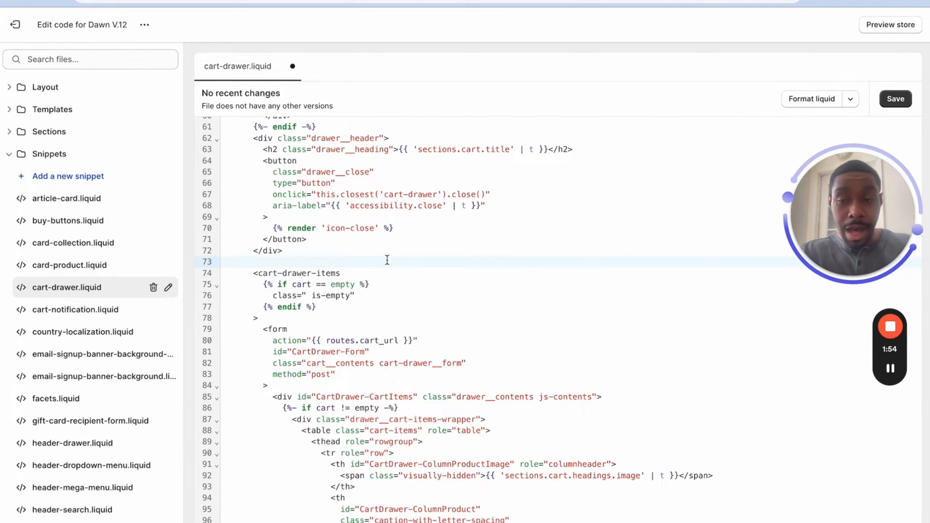
text({% if cart != empty and settings.show_shipping_bar %})
text({% render "cart-drawer__shipping-tracker.liquid" %})
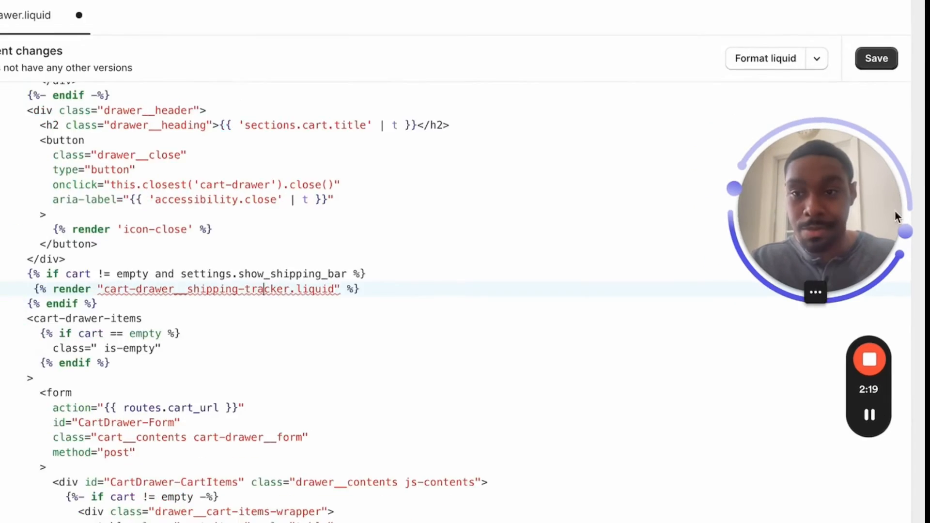
Step: Save cart-drawer.liquid and create a new snippet named cart-drawer__shipping-tracker
click(877, 59)
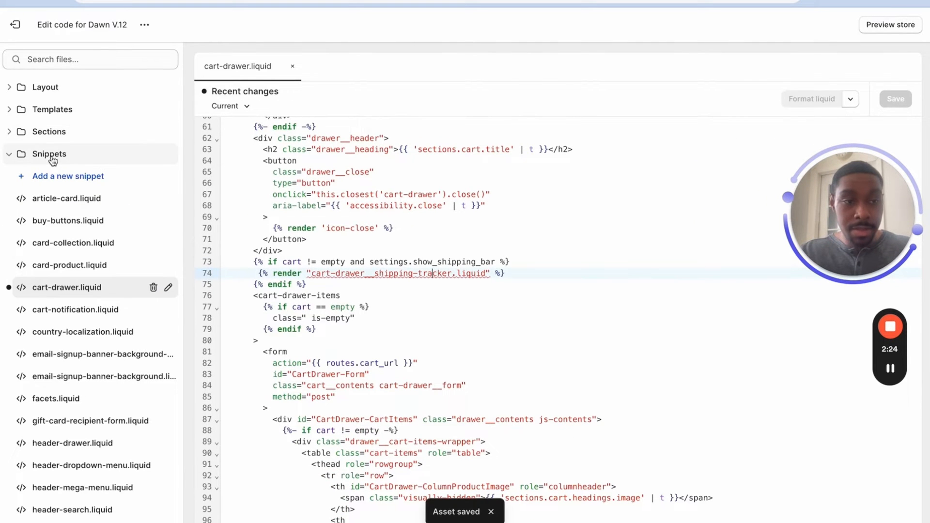
click(68, 175)
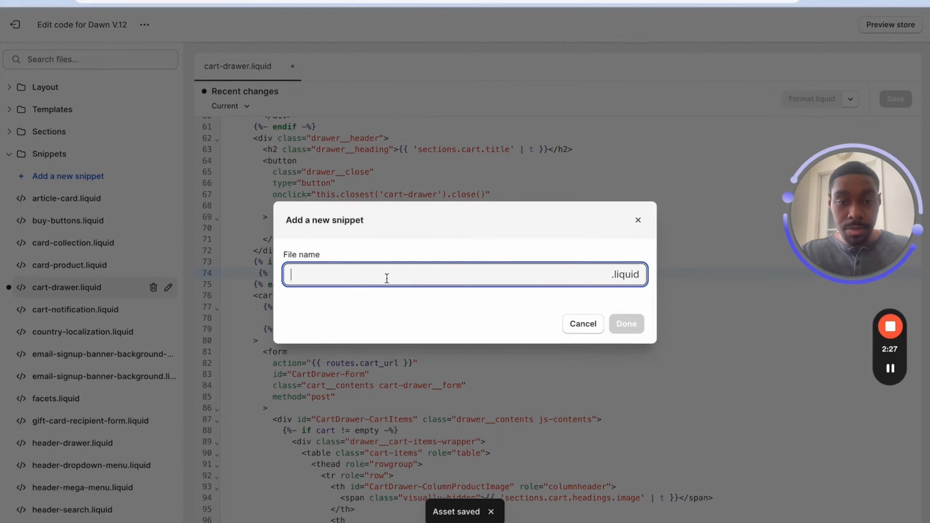
mouse_move(639, 220)
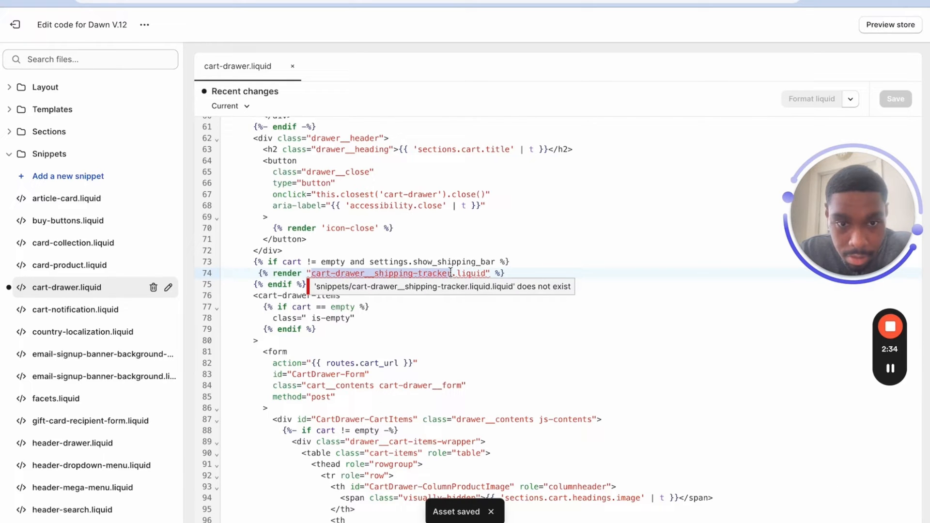
click(68, 175)
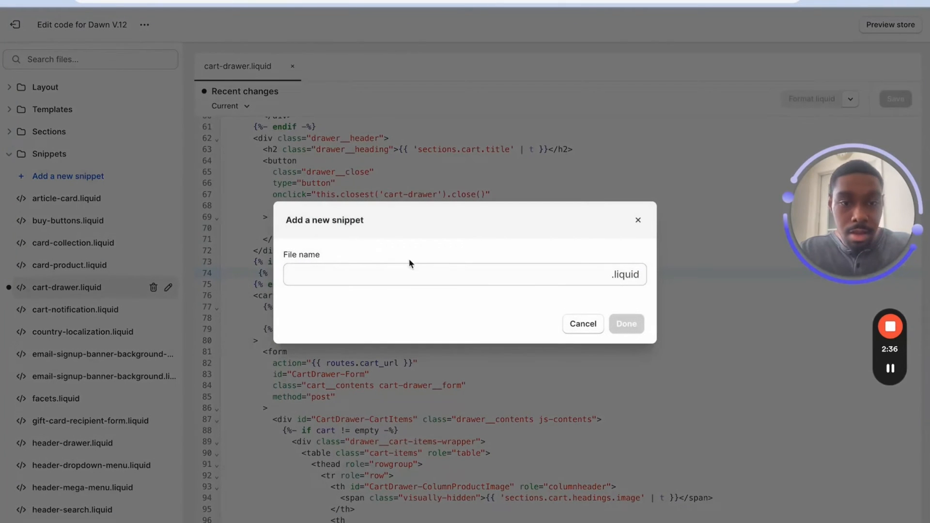
text(cart-drawer__shipping-tracker)
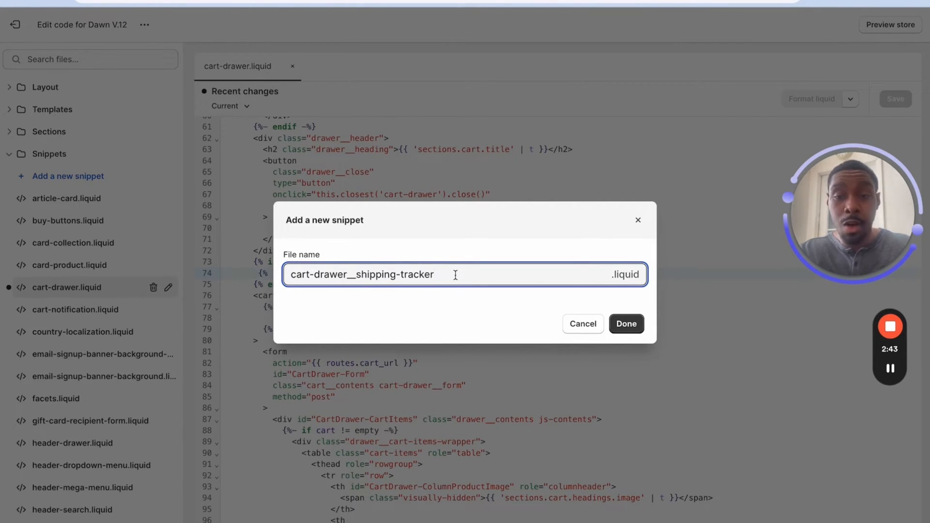
mouse_move(621, 280)
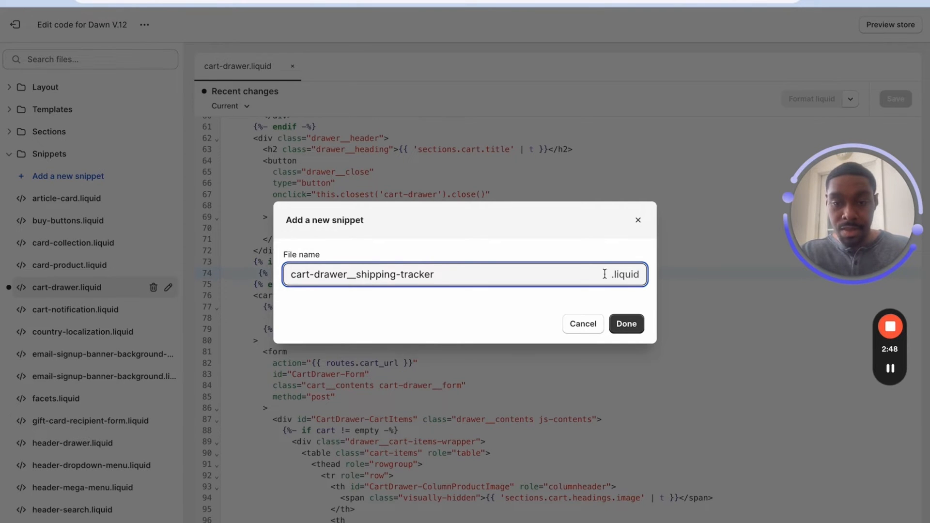
click(626, 325)
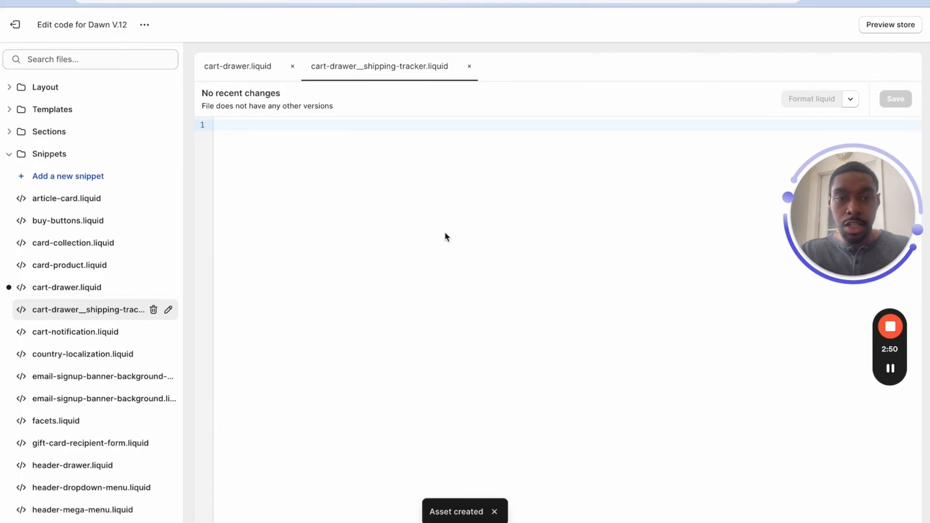
mouse_move(675, 235)
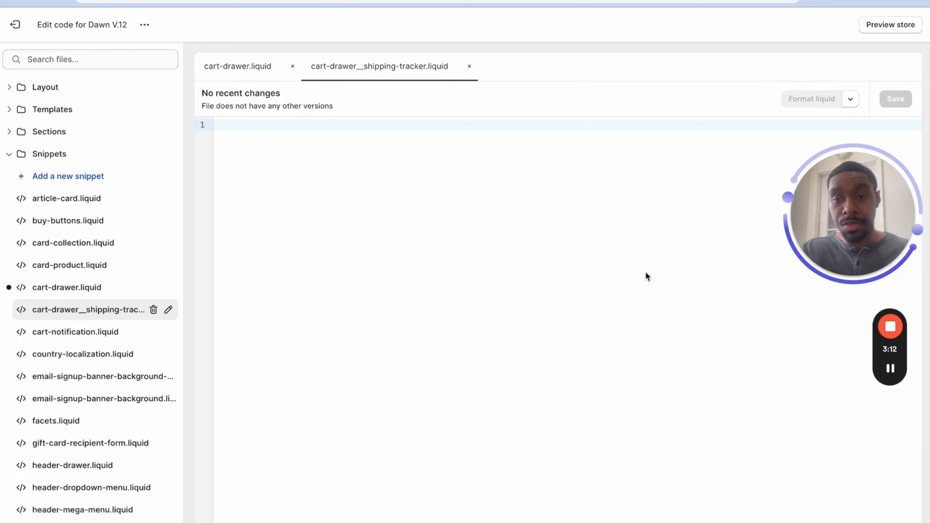
mouse_move(544, 139)
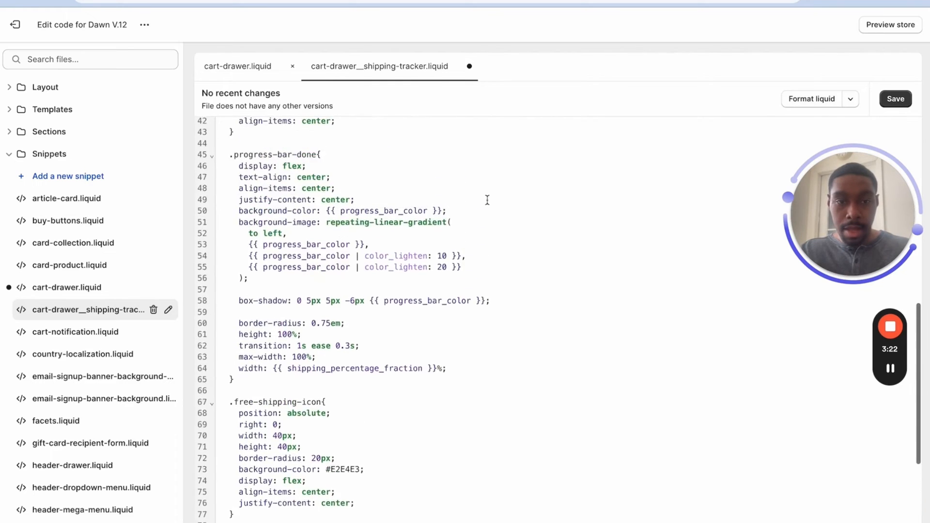
Step: Save the shipping tracker snippet with its progress bar markup and CSS
scroll(up, 3)
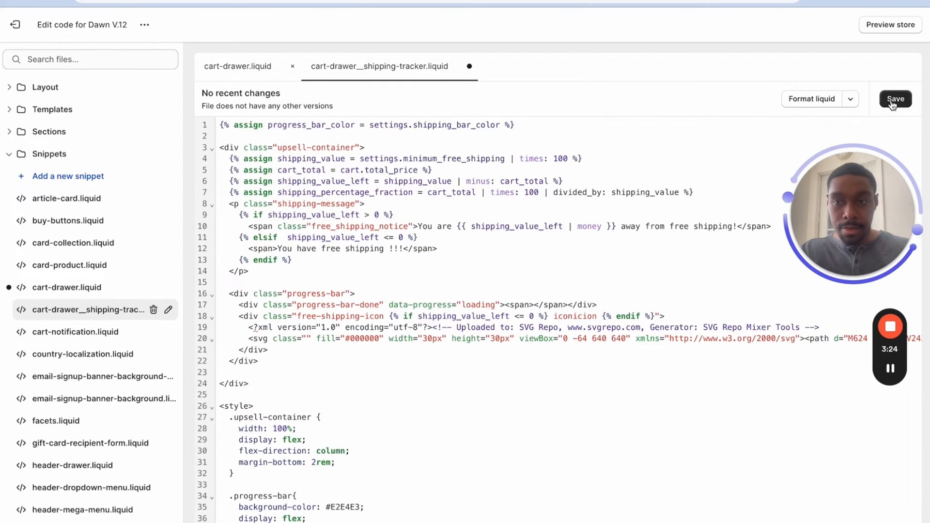
click(896, 98)
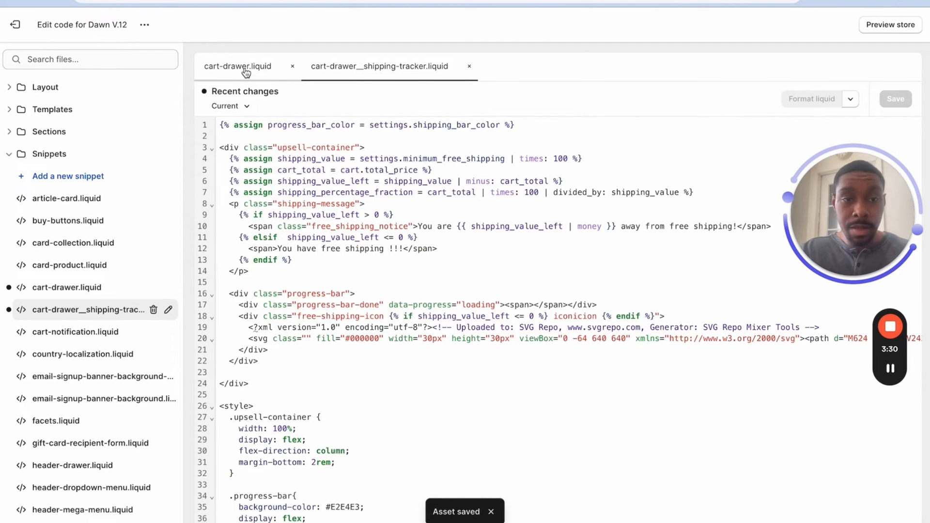
Step: Return to cart-drawer.liquid, expand Config and load settings_schema.json
click(238, 65)
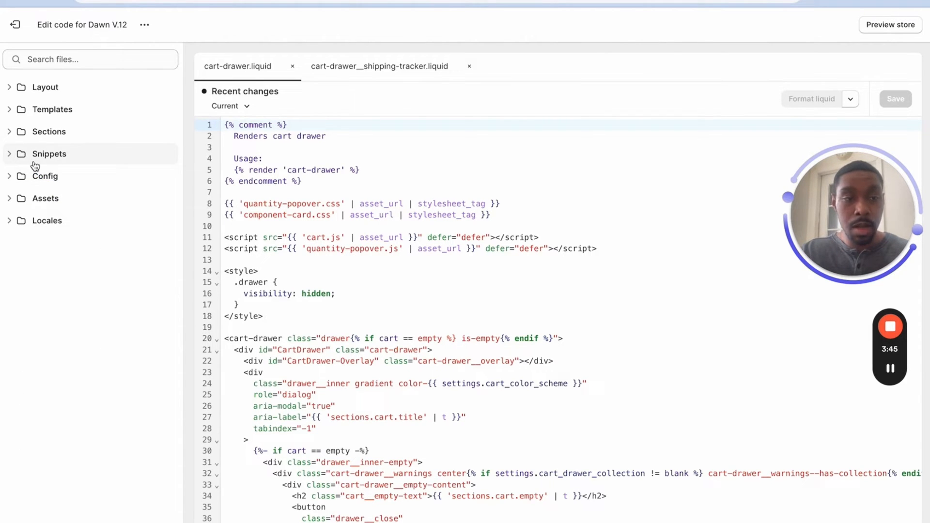
click(45, 176)
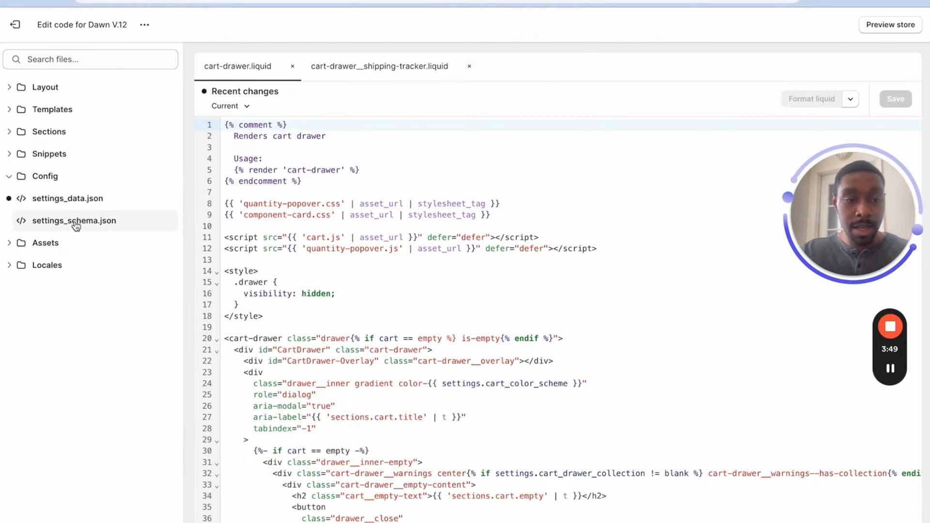
click(74, 221)
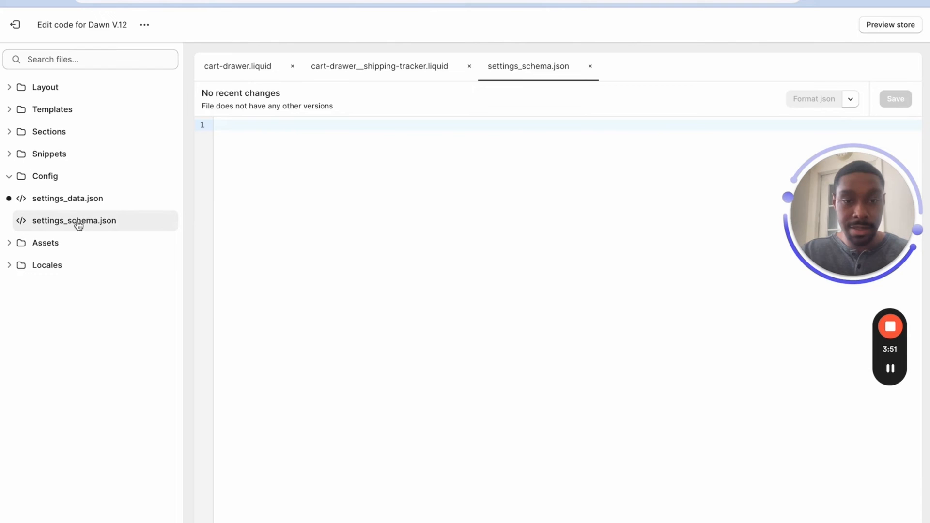
Step: Find the cart settings block in settings_schema.json and position the Free Shipping Bar group after it
click(74, 220)
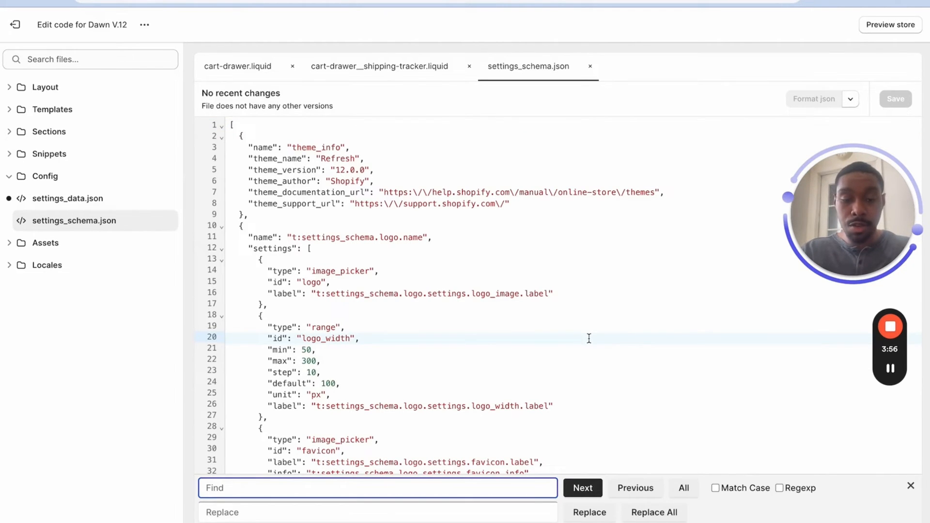
text(cart)
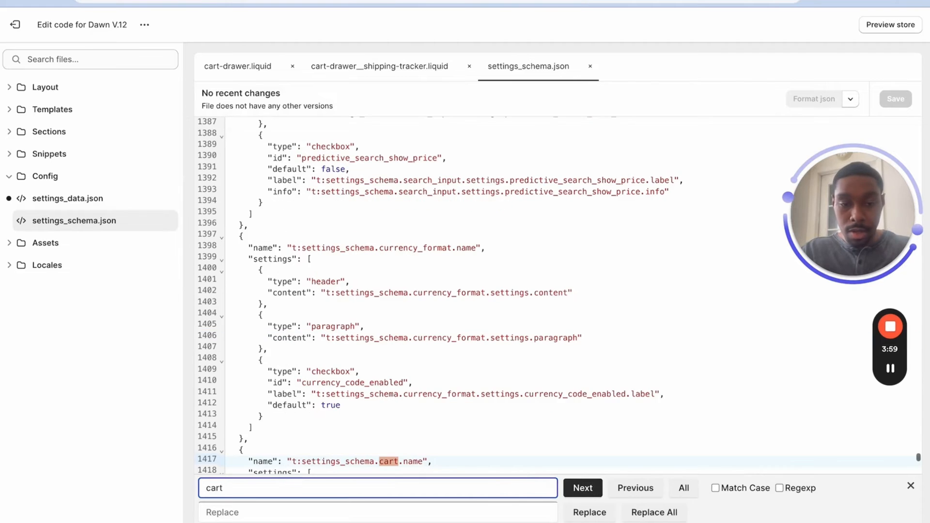
click(582, 488)
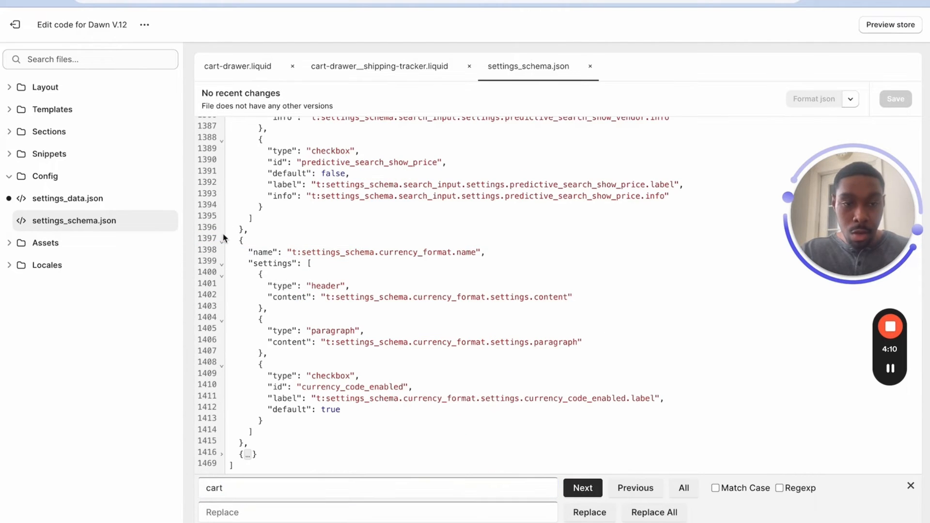
mouse_move(225, 460)
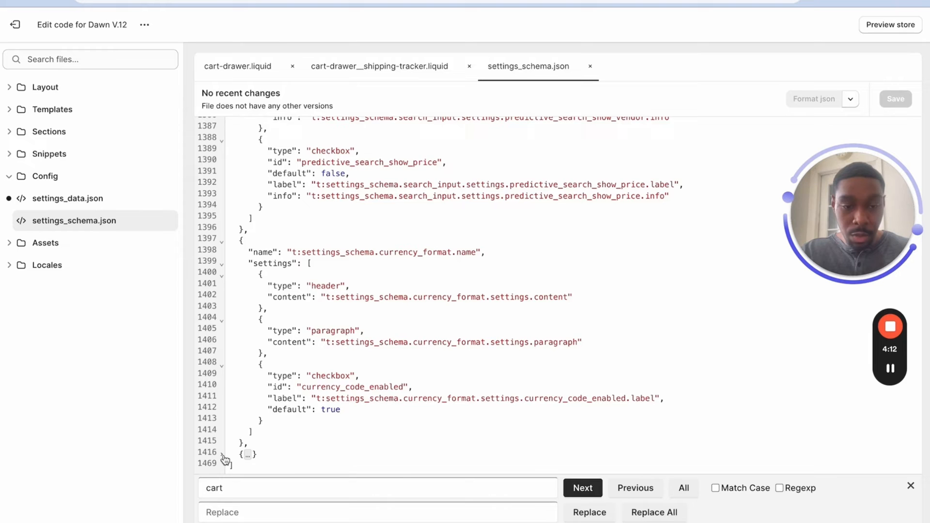
click(582, 488)
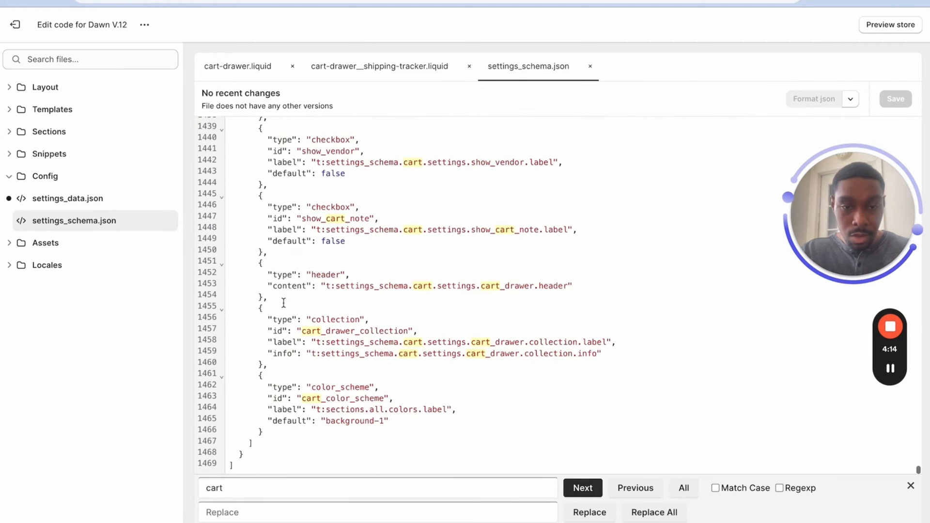
click(261, 454)
text(,)
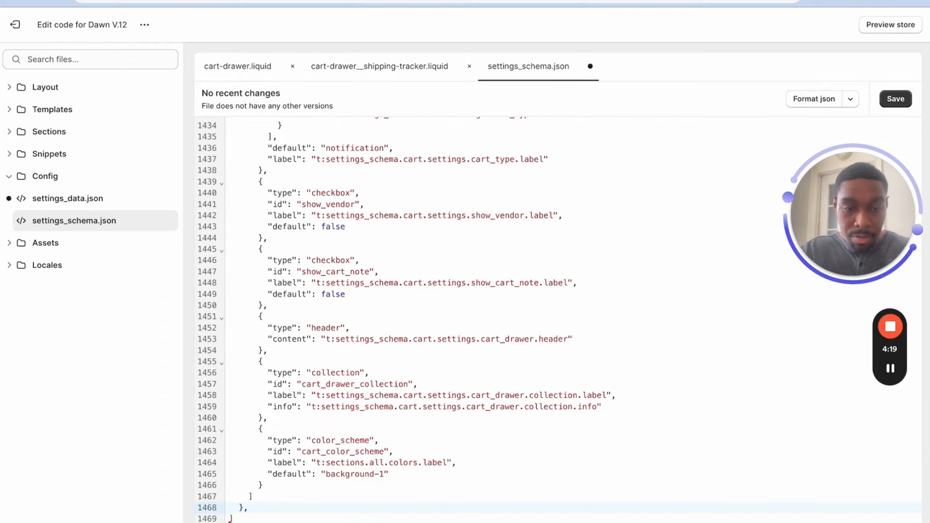
scroll(down, 3)
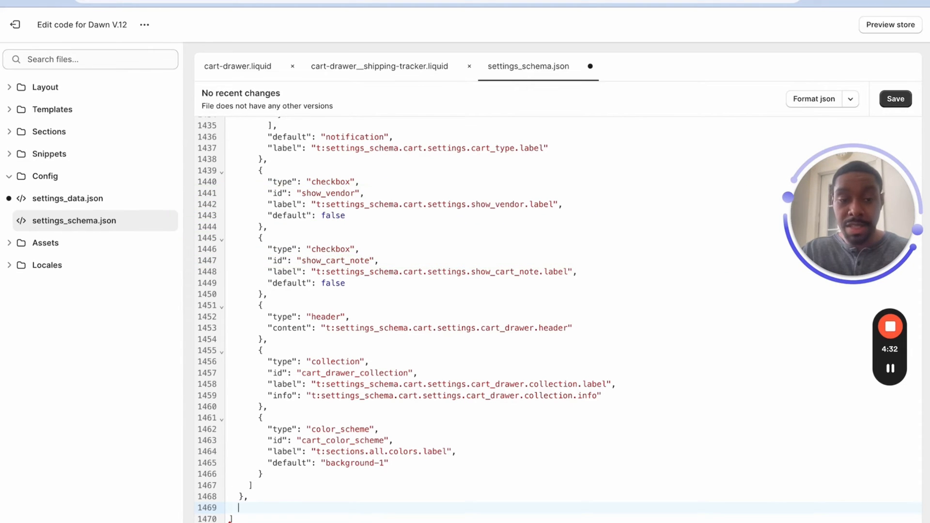
scroll(down, 3)
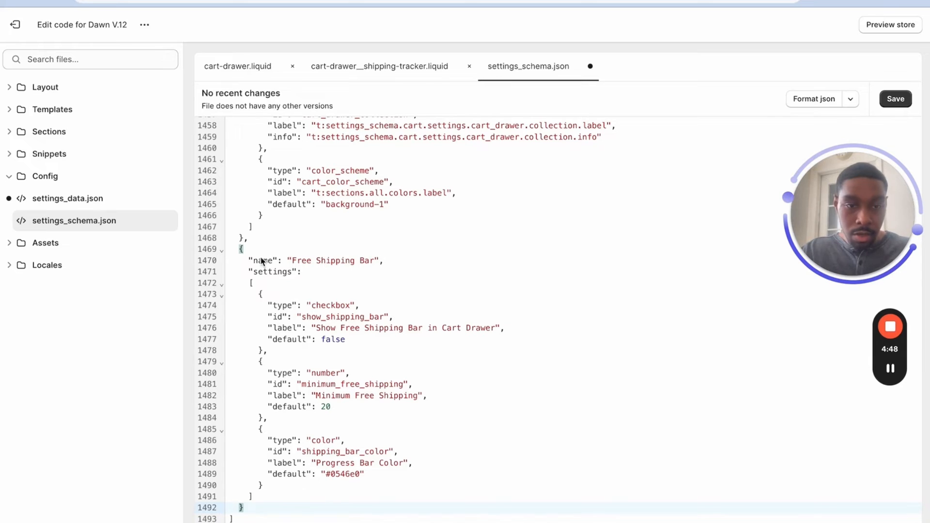
mouse_move(583, 319)
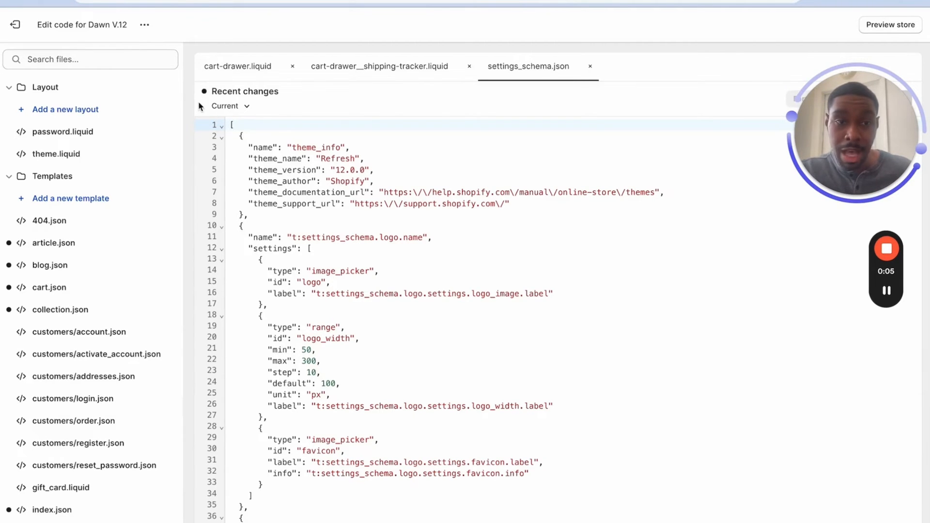
Step: Exit the code editor, customize Dawn V.12 and show its Theme settings groups
click(144, 25)
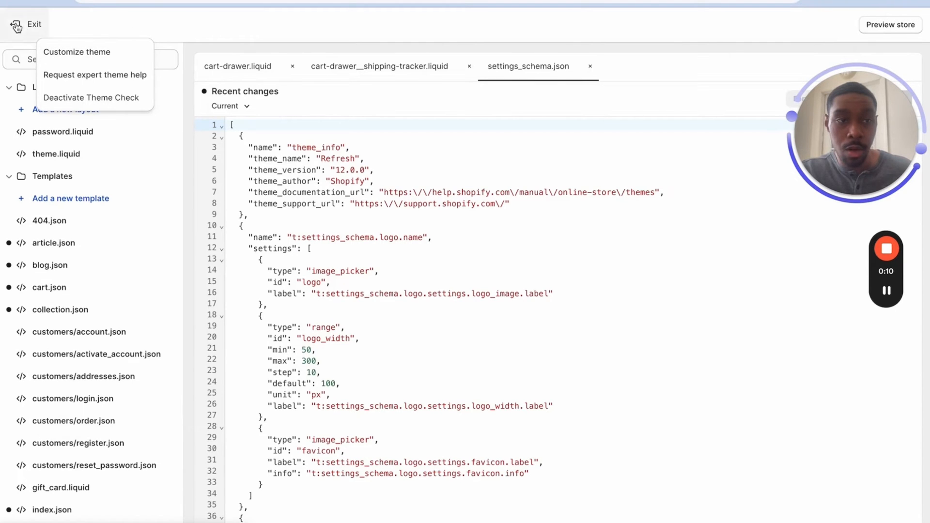
click(33, 24)
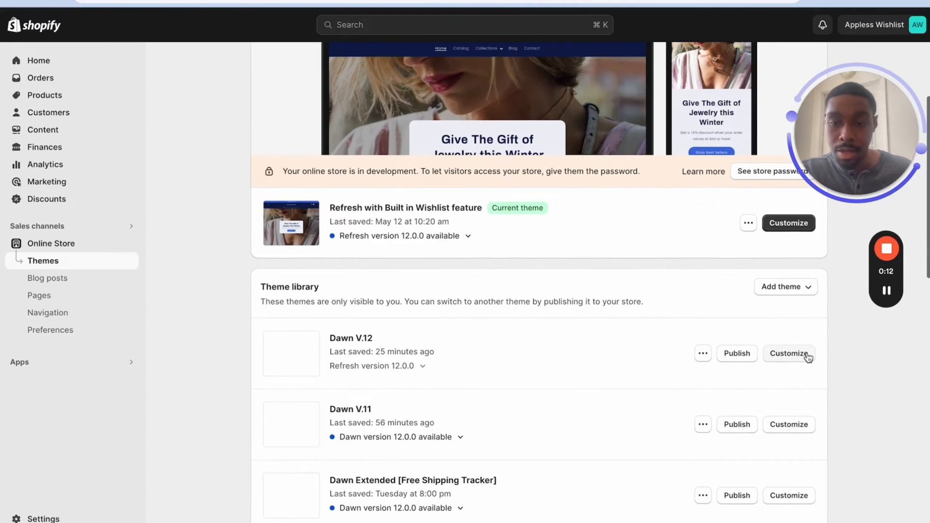
click(789, 354)
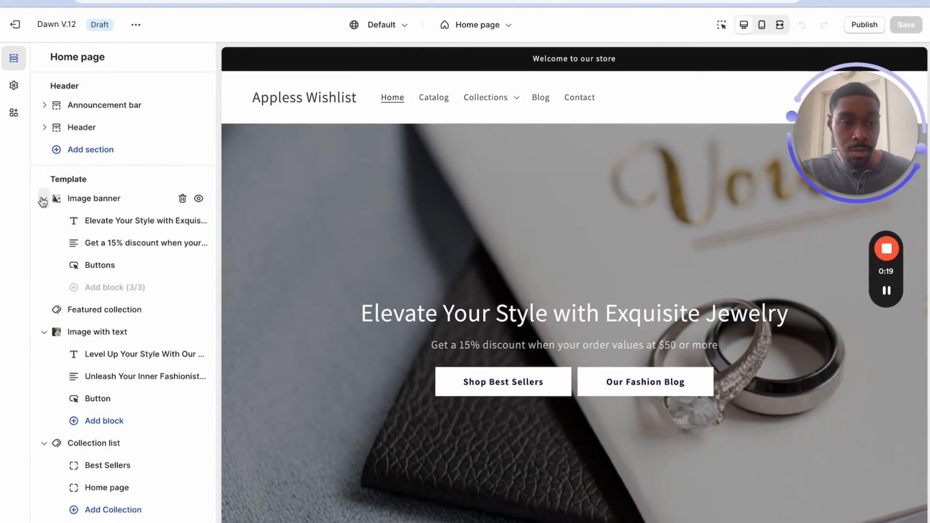
click(43, 198)
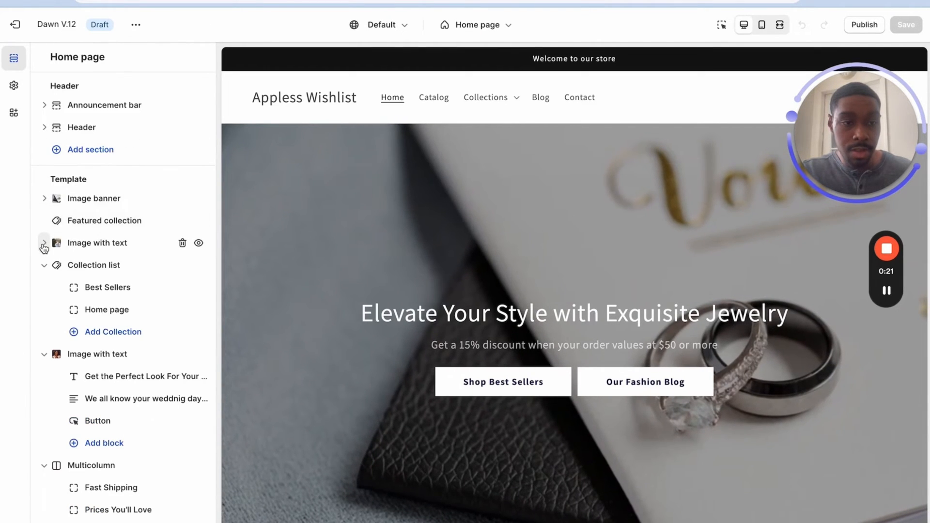
click(14, 85)
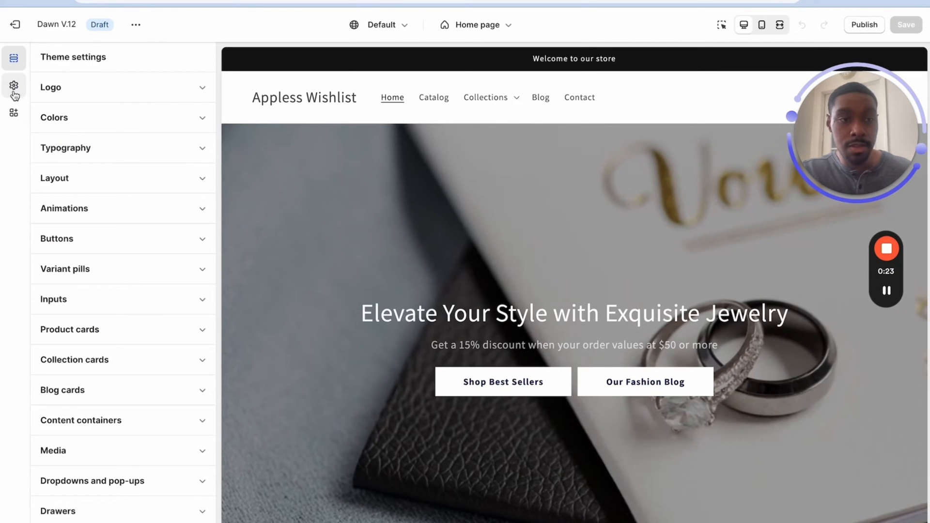
Step: Set the Cart type to Drawer in Theme settings and save
scroll(down, 3)
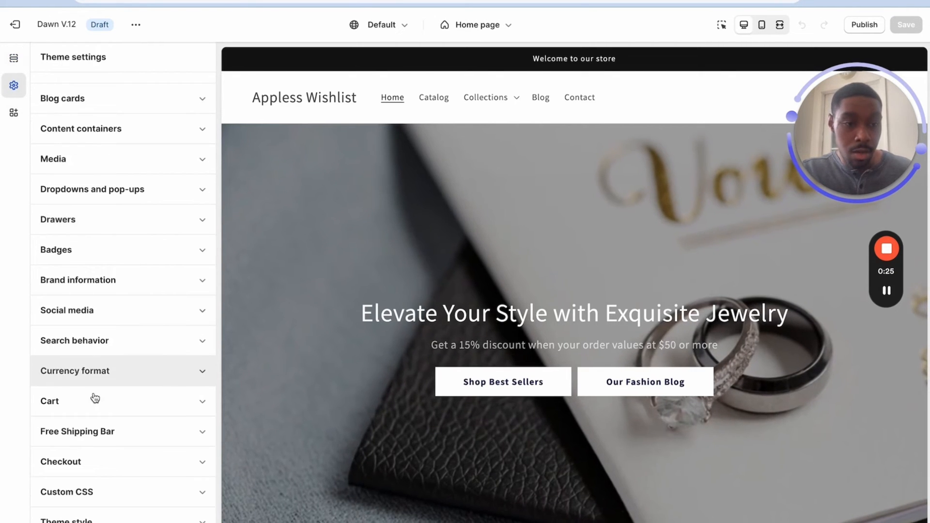
click(50, 401)
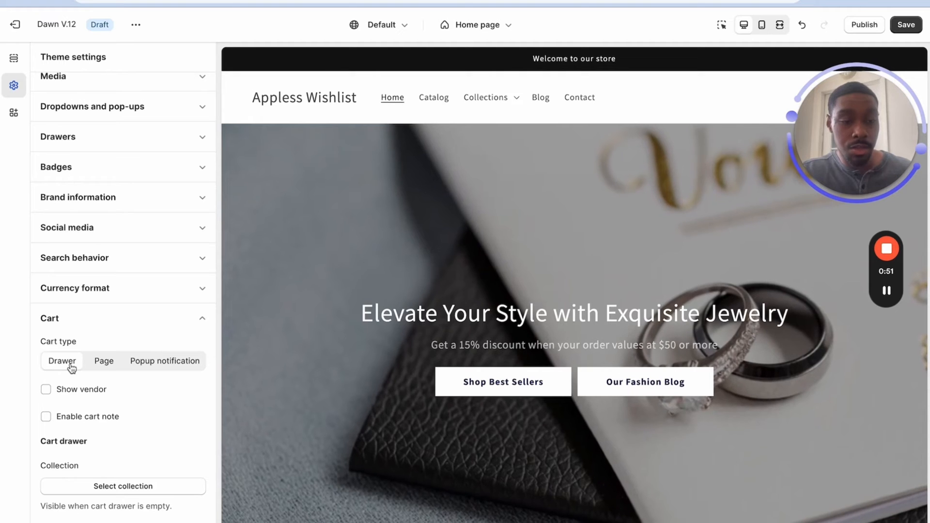
click(906, 25)
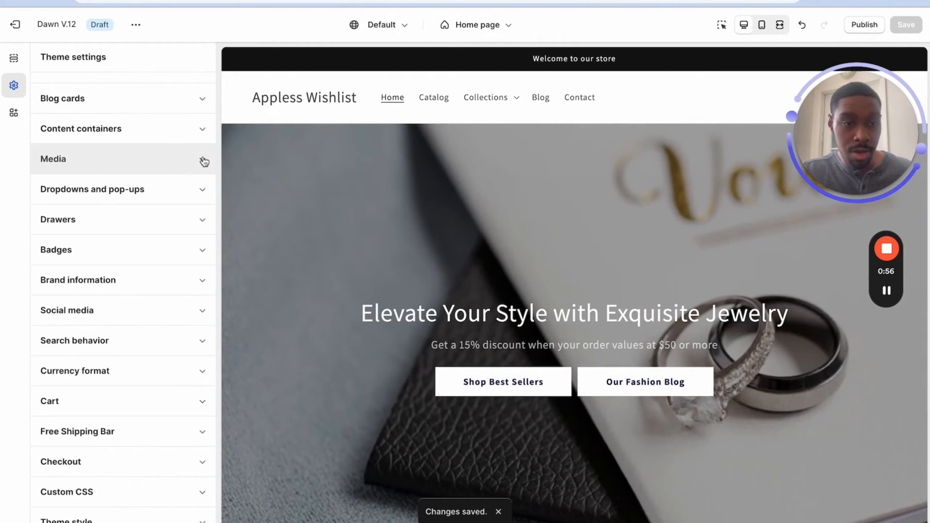
mouse_move(114, 448)
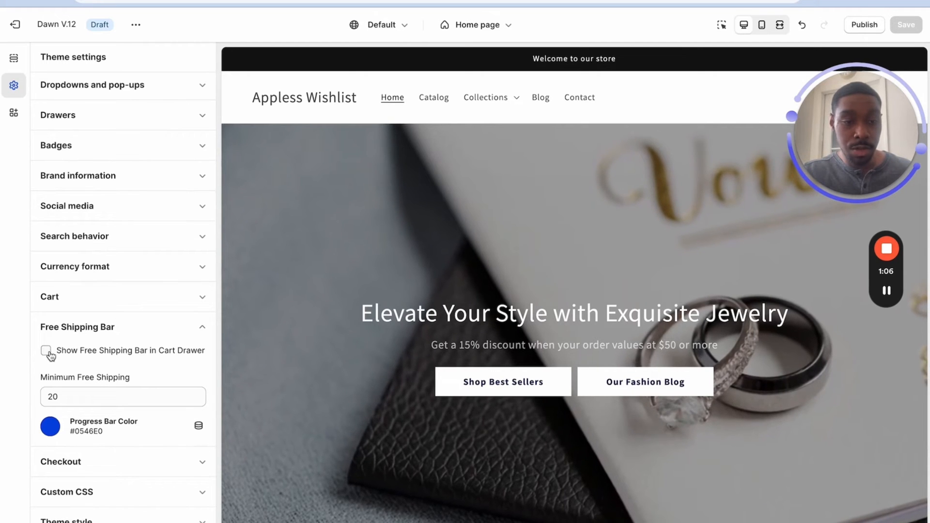
Step: Enable the Free Shipping Bar, save the settings and show the theme's actions menu
click(46, 351)
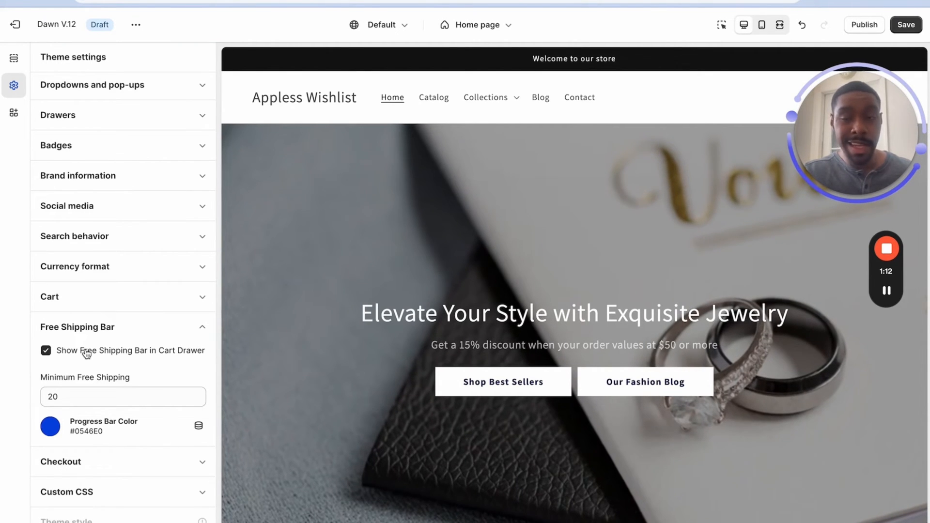
click(118, 396)
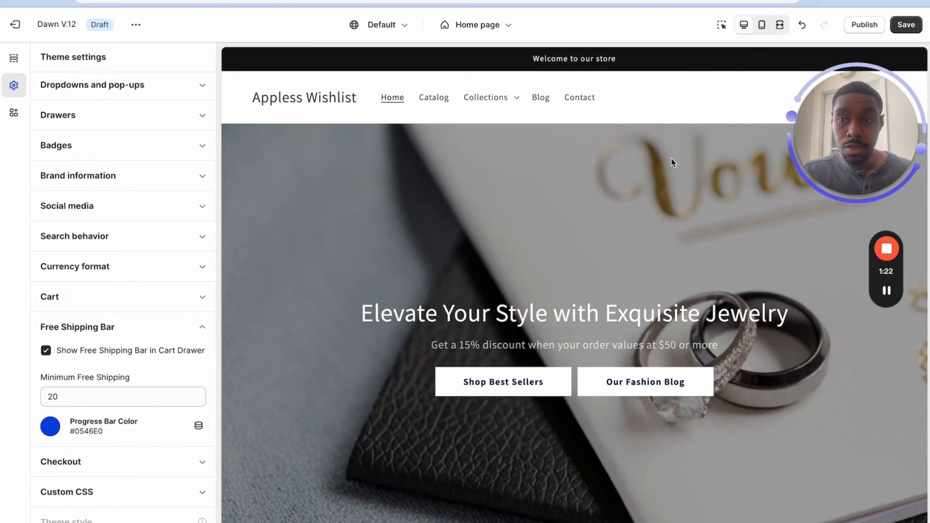
click(906, 25)
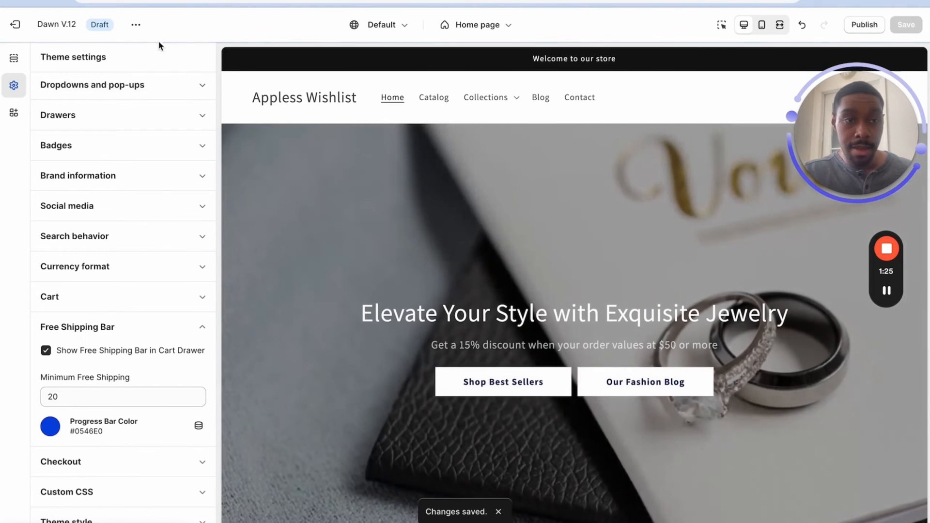
click(135, 24)
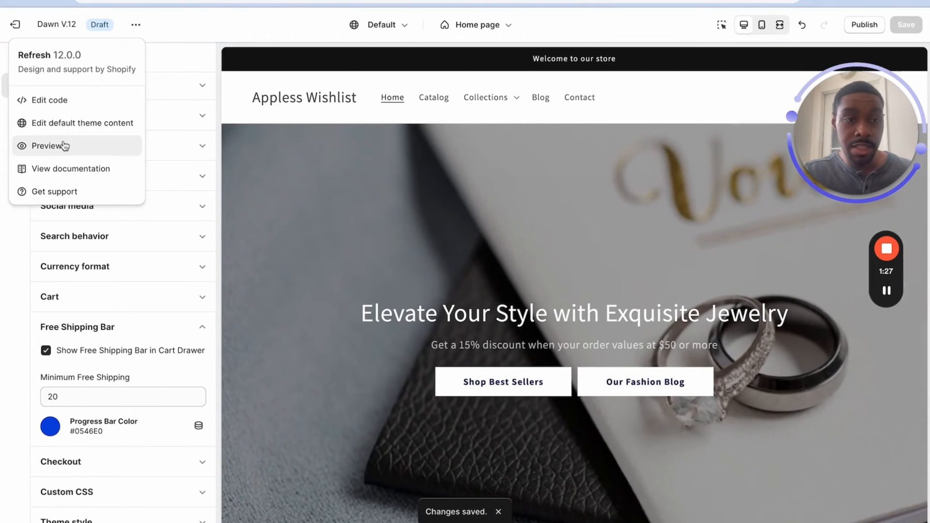
Step: Preview the Dawn V.12 storefront from the theme's ••• menu, then return to the editor
click(48, 146)
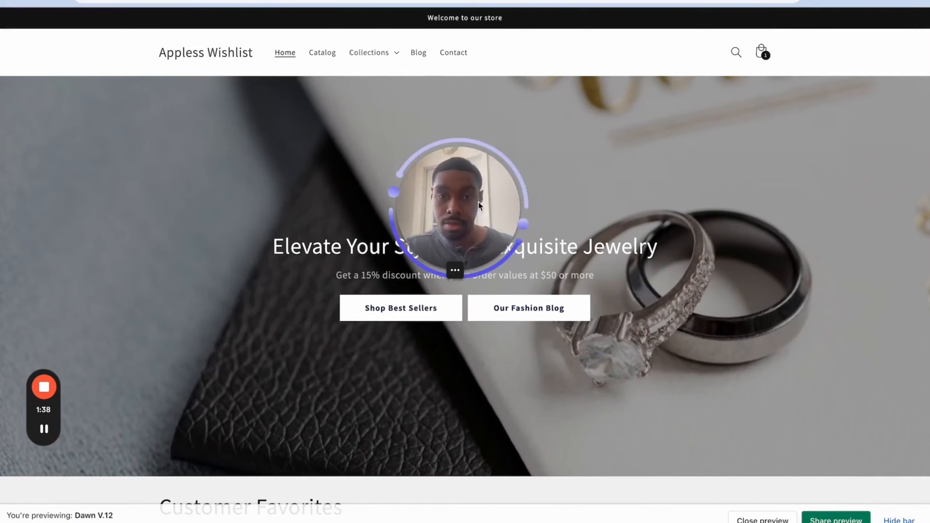
click(761, 52)
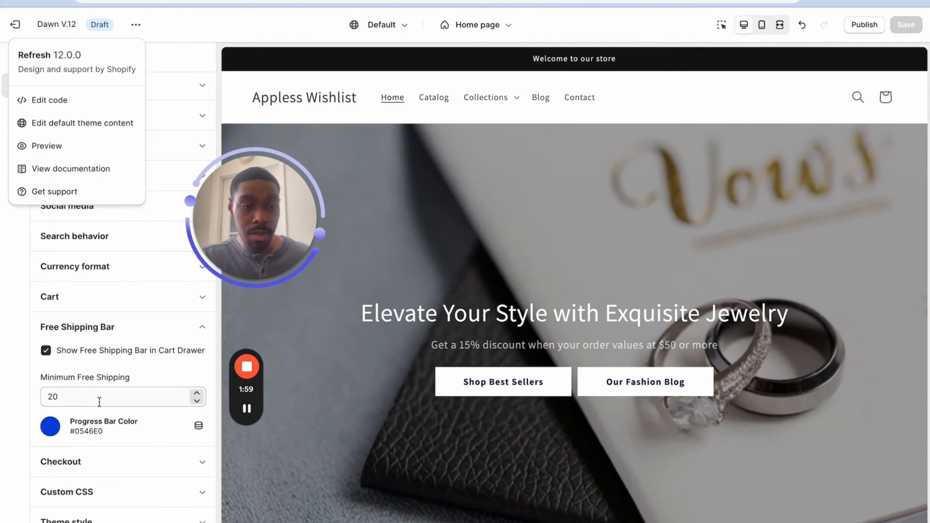
Step: Set the Minimum Free Shipping amount to 75
triple_click(122, 396)
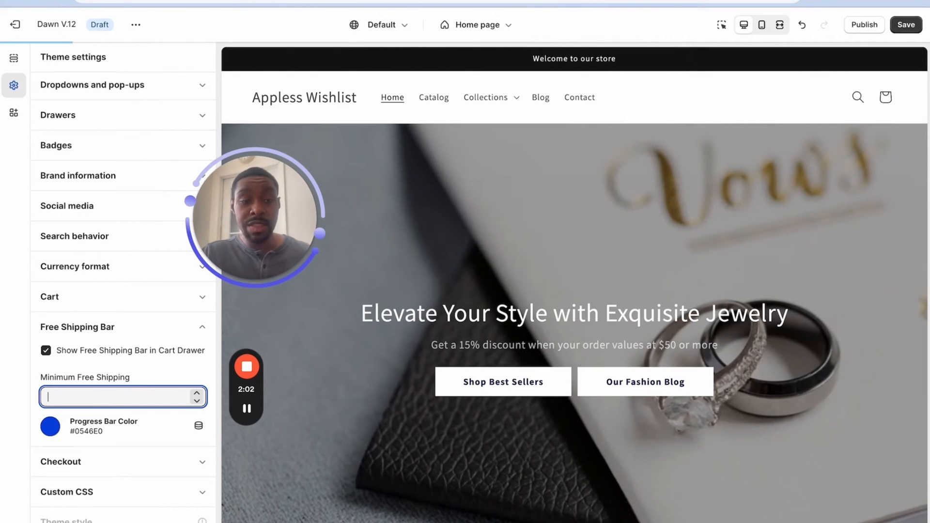
text(75)
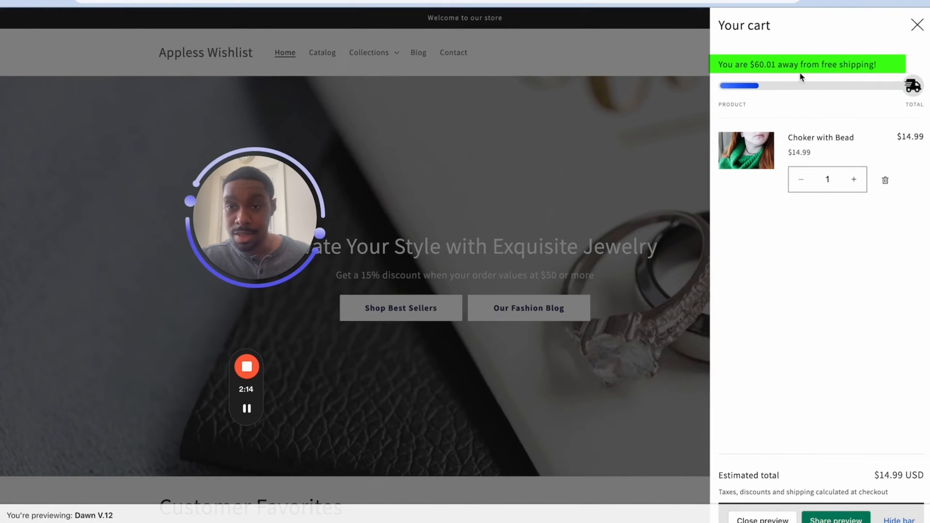
Step: Raise the Choker with Bead quantity to 6 in the cart drawer so the bar reaches free shipping
click(854, 179)
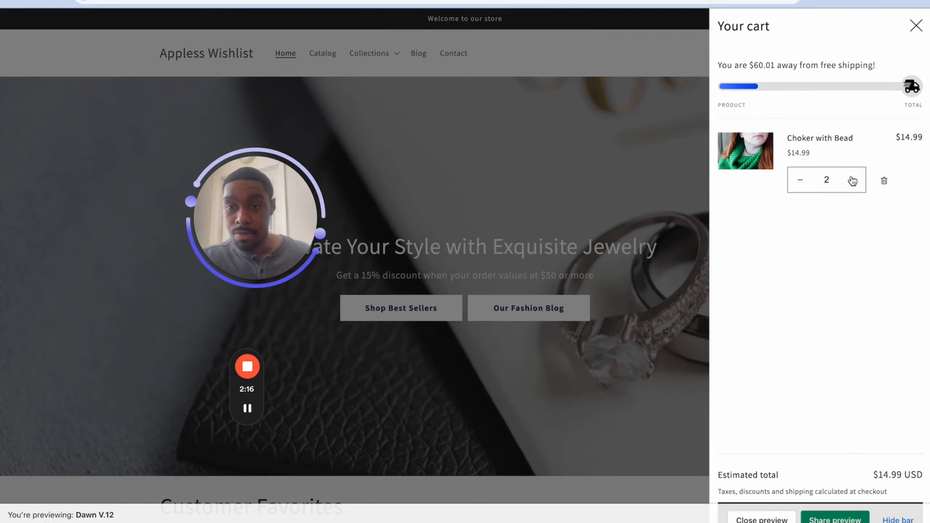
click(853, 180)
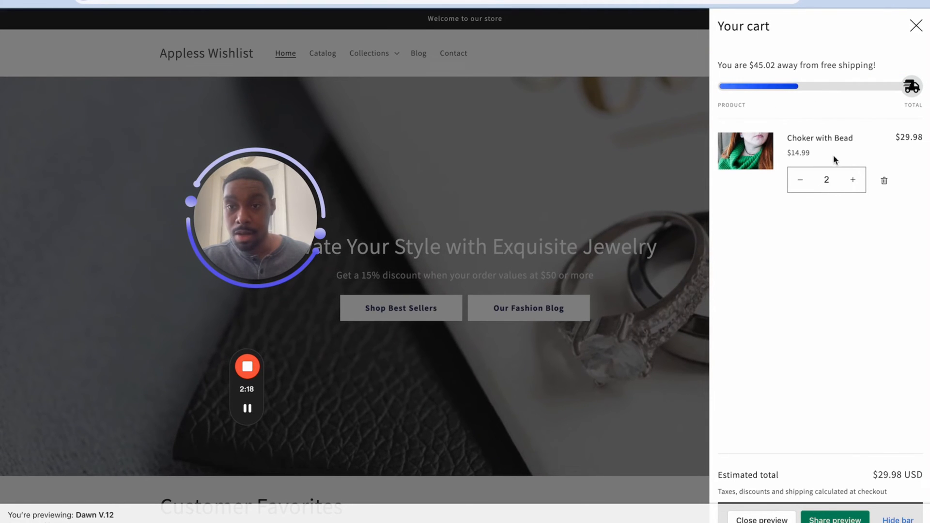
click(853, 180)
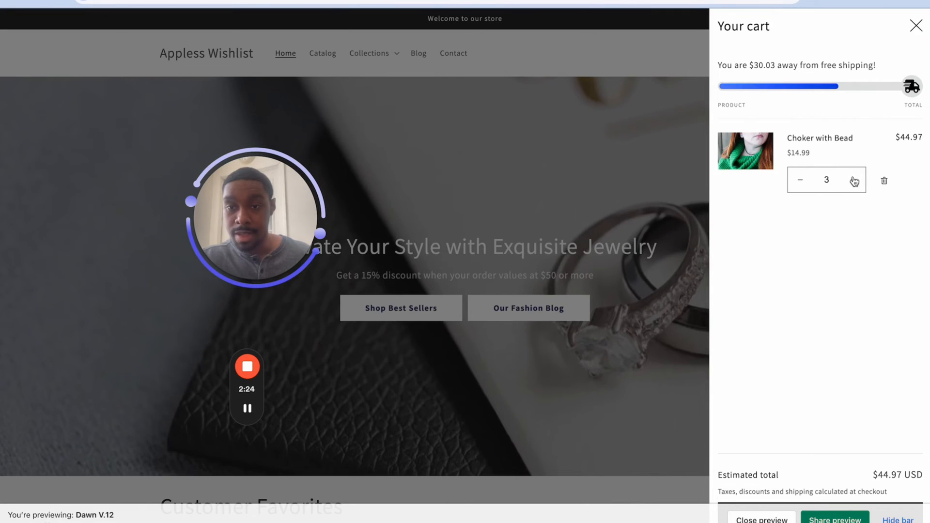
click(853, 179)
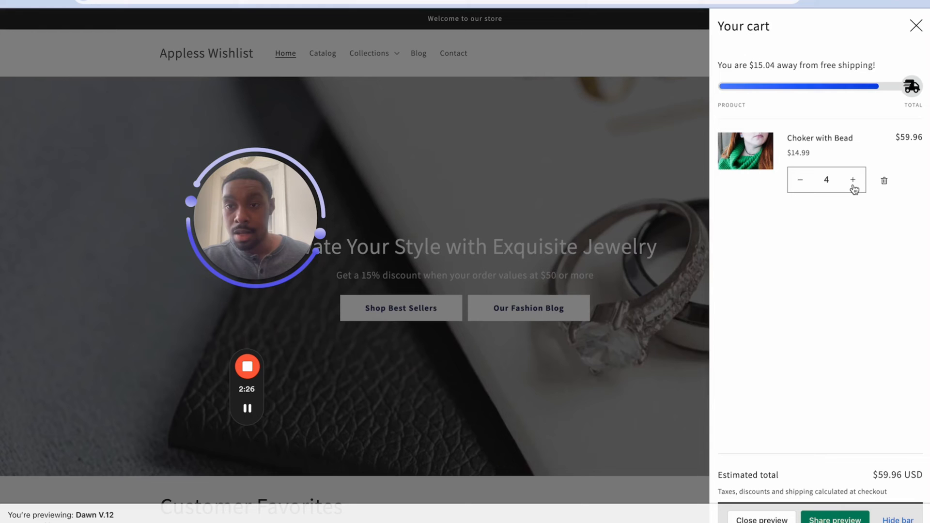
click(853, 180)
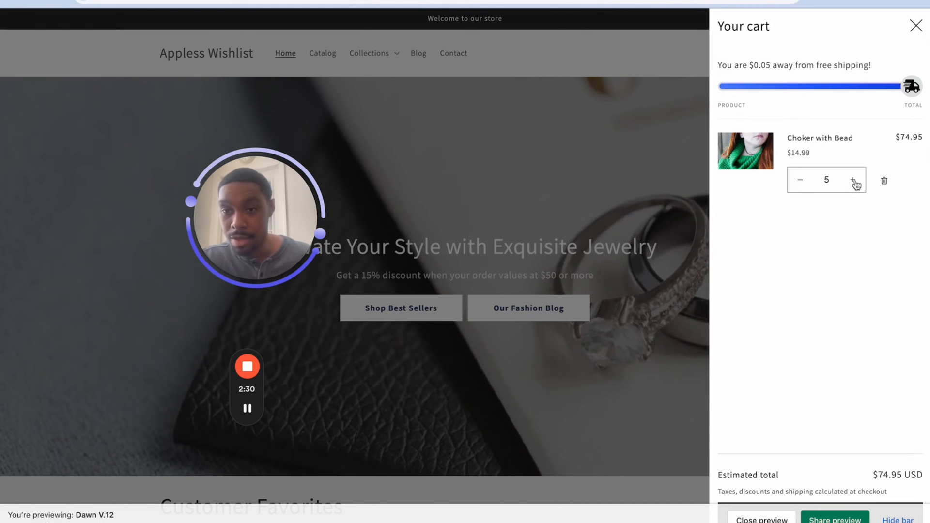
click(853, 179)
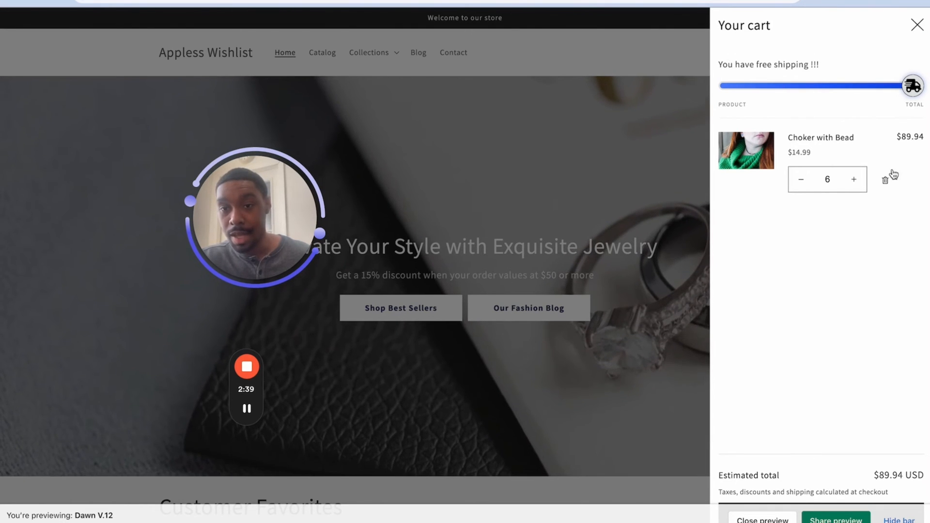
Step: Drop the quantity back to 5, remove the choker from the cart, and return to the editor
click(800, 179)
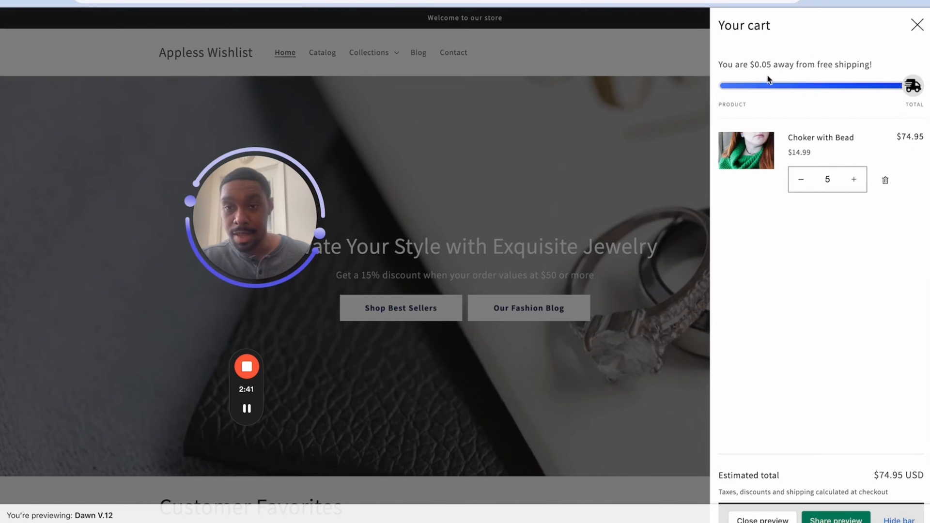
click(885, 180)
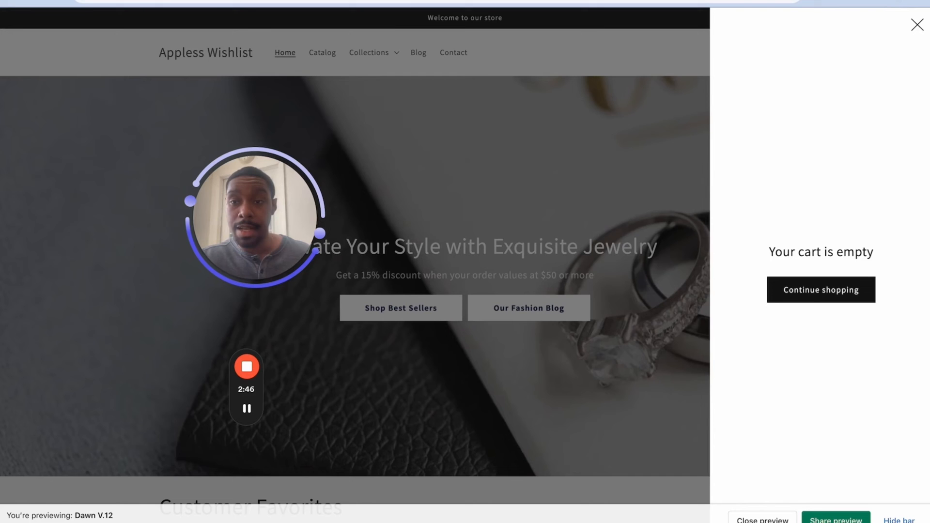
click(917, 24)
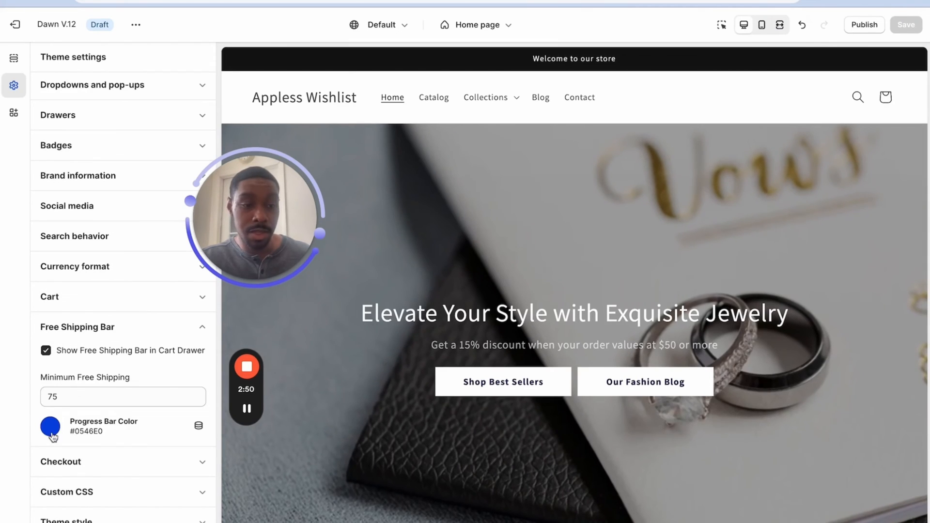
Step: Set the Progress Bar Color to purple #CA20EC and save the theme
click(50, 426)
text(CA20EC)
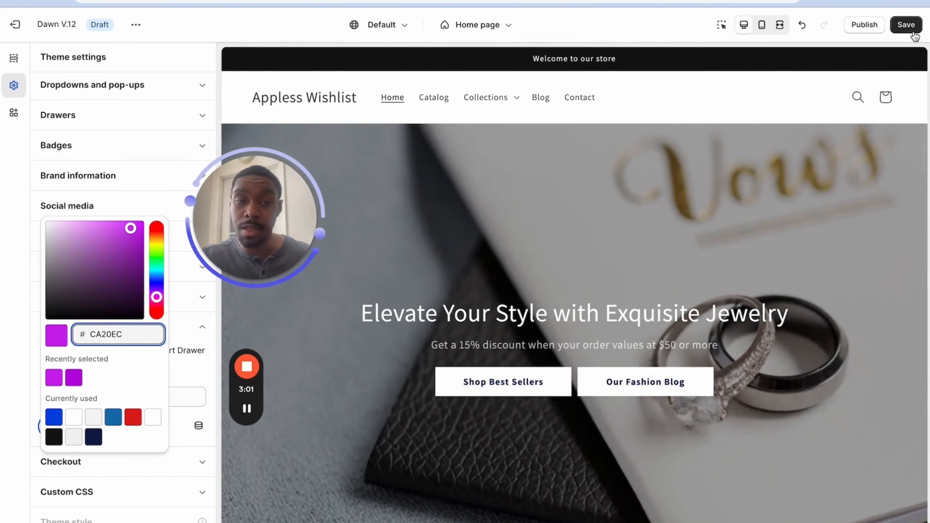
click(906, 24)
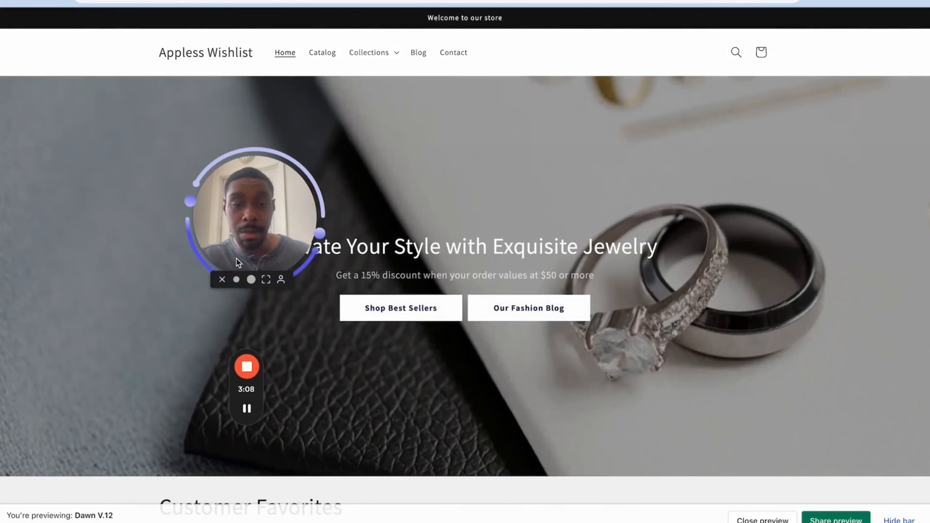
Step: Raise Choker with Gold Pendant to 3 so the purple bar reaches free shipping, then close the drawer
scroll(down, 3)
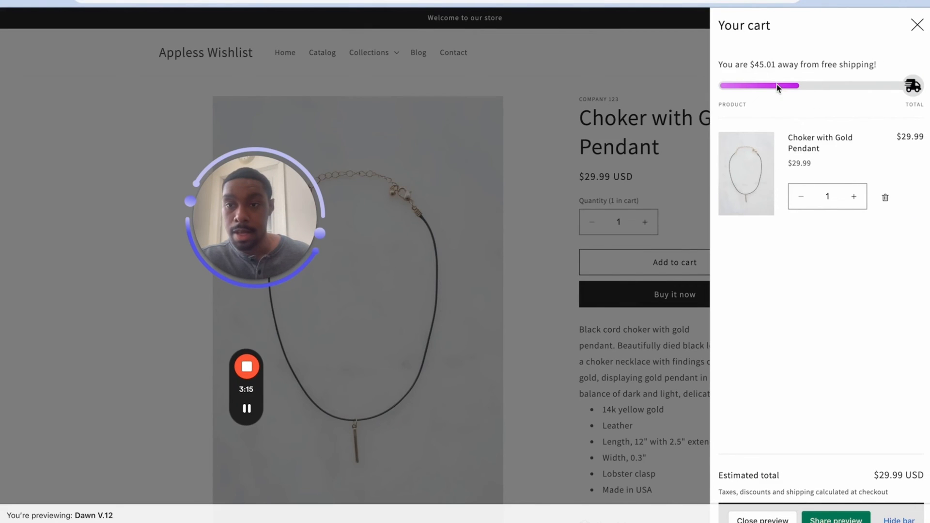
click(854, 196)
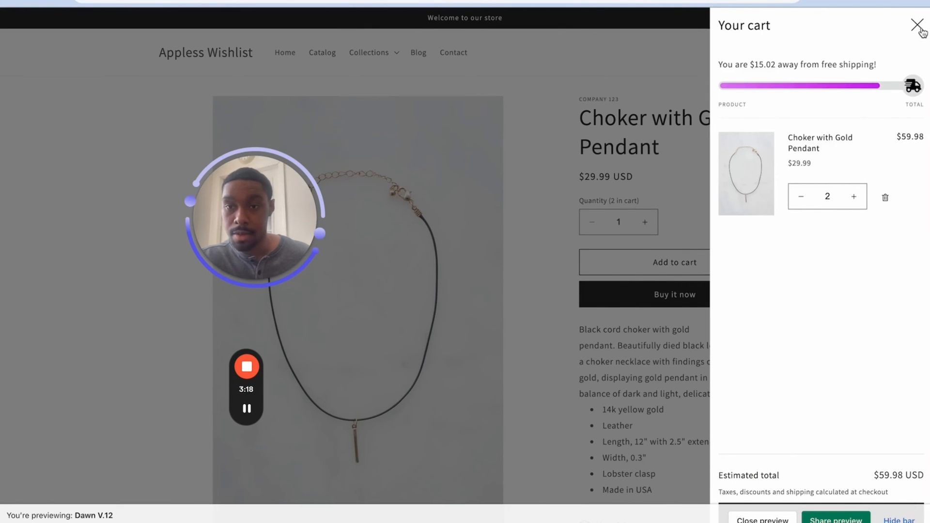
click(853, 196)
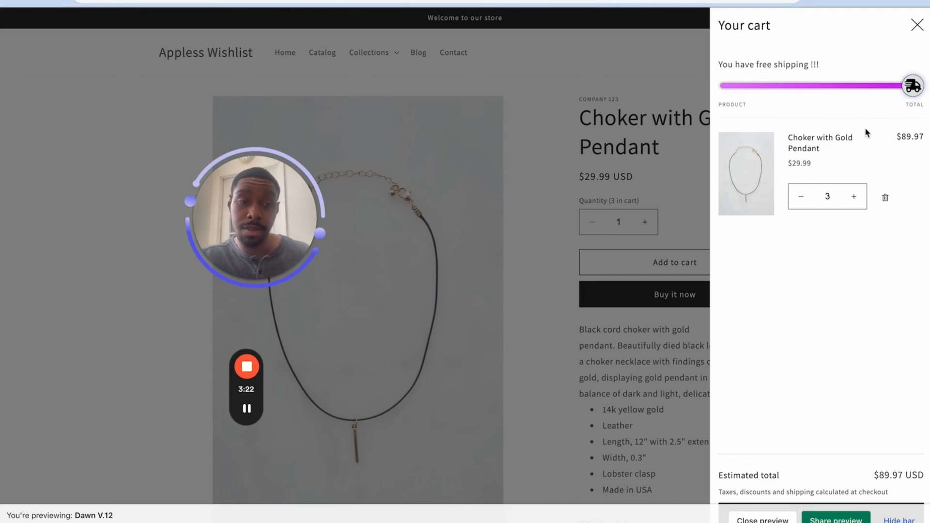
click(917, 24)
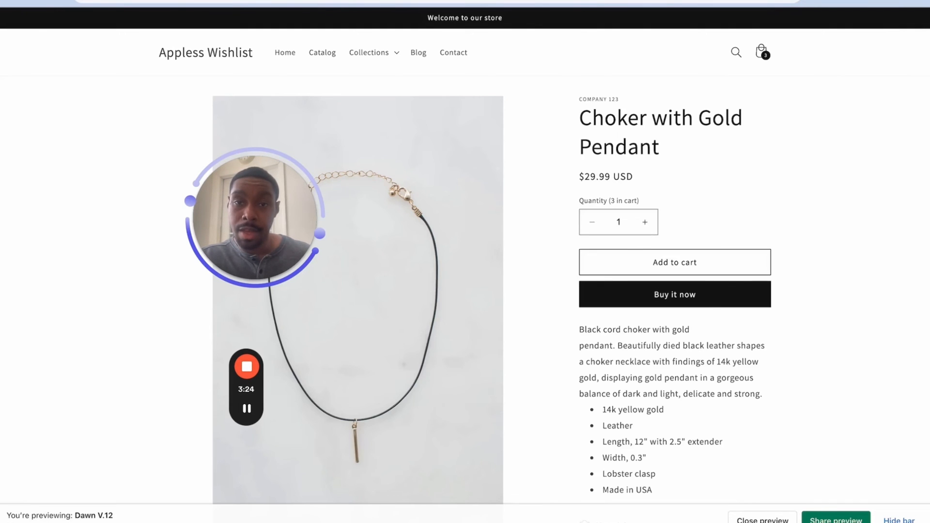